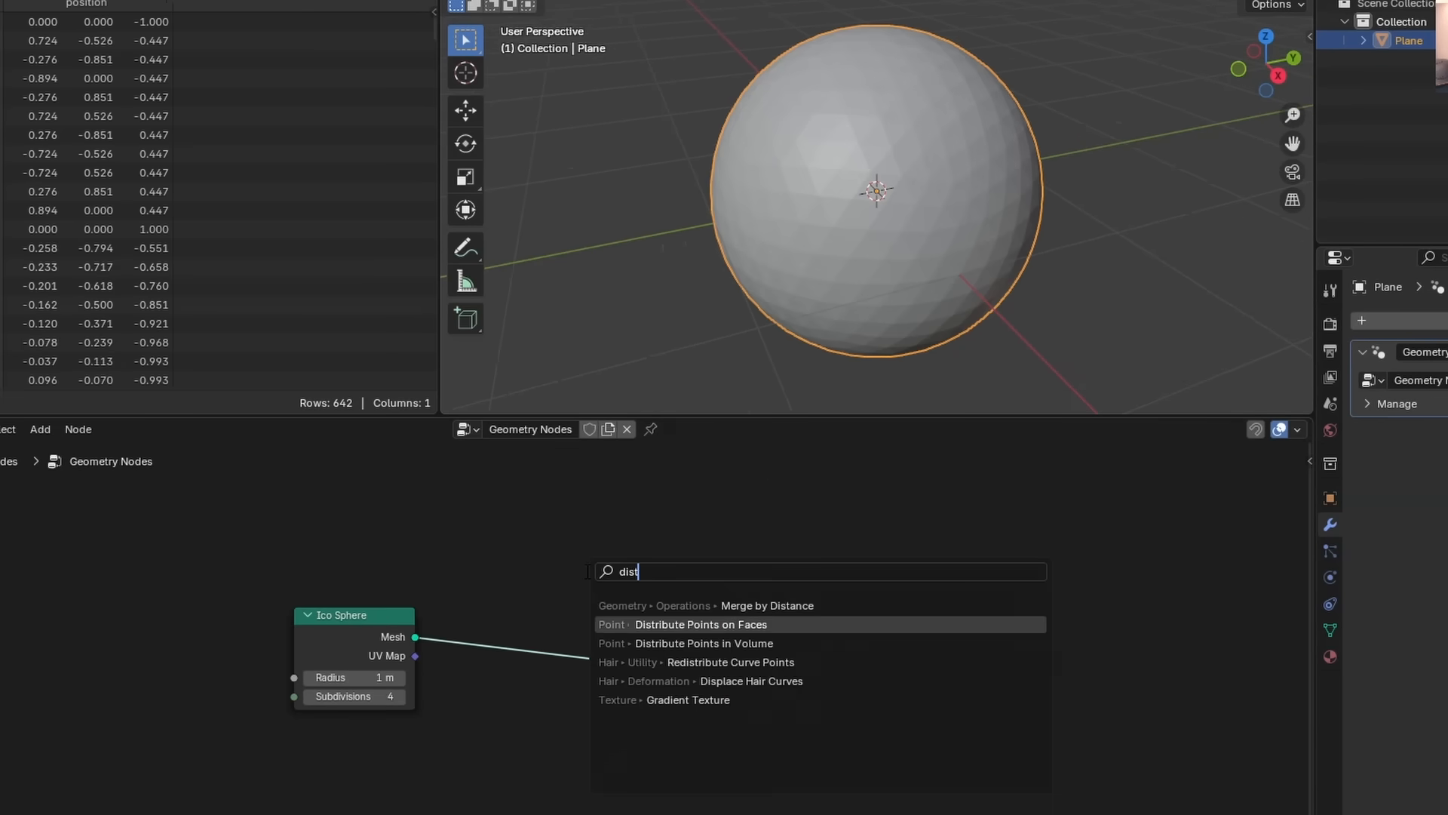
- Scatter points over the ico sphere, instance randomly scaled spheres, and join them with it
{"action": "left_click", "coordinate": [687, 624]}
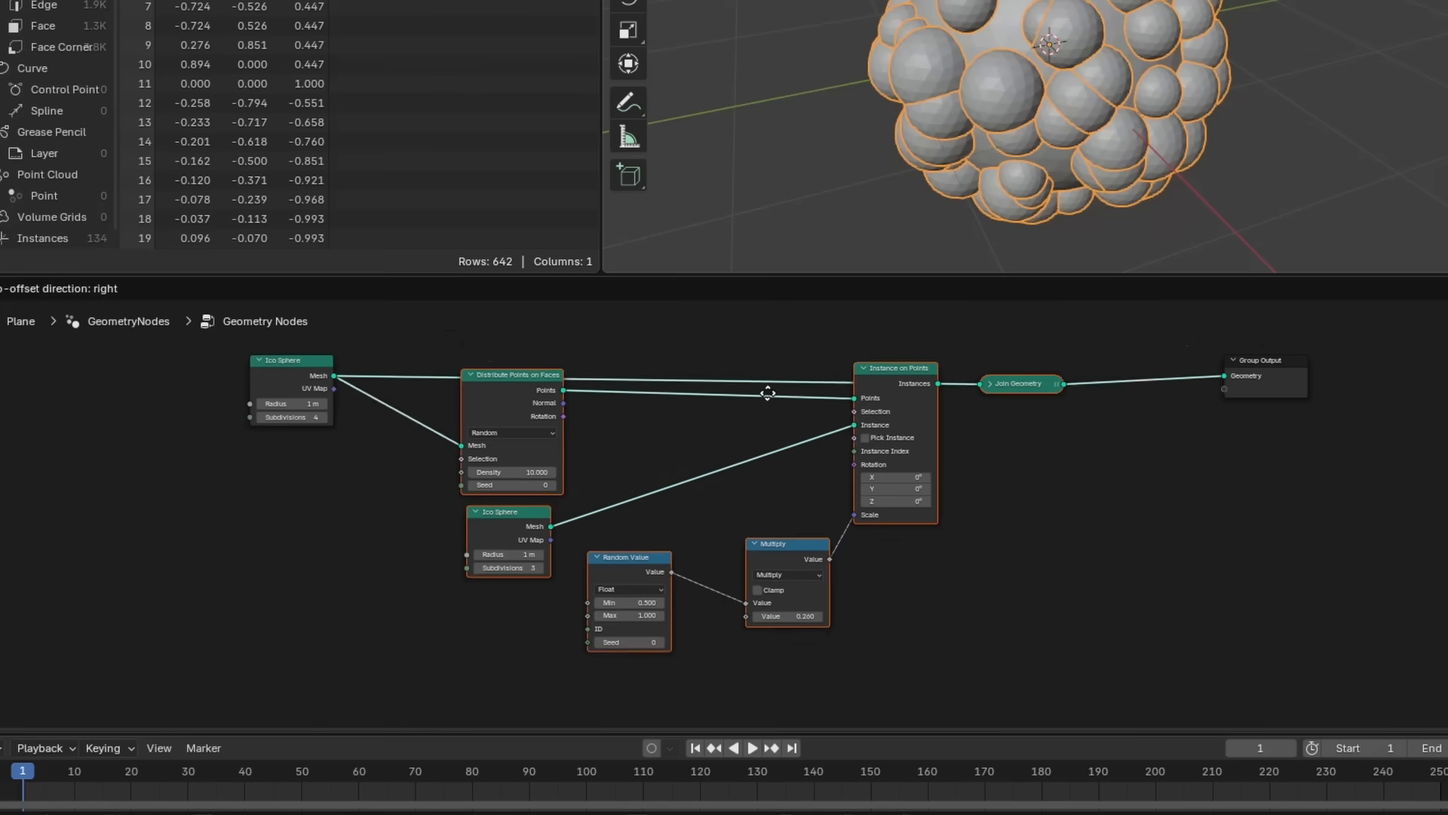
{"action": "left_click_drag", "start_coordinate": [766, 392], "coordinate": [453, 374]}
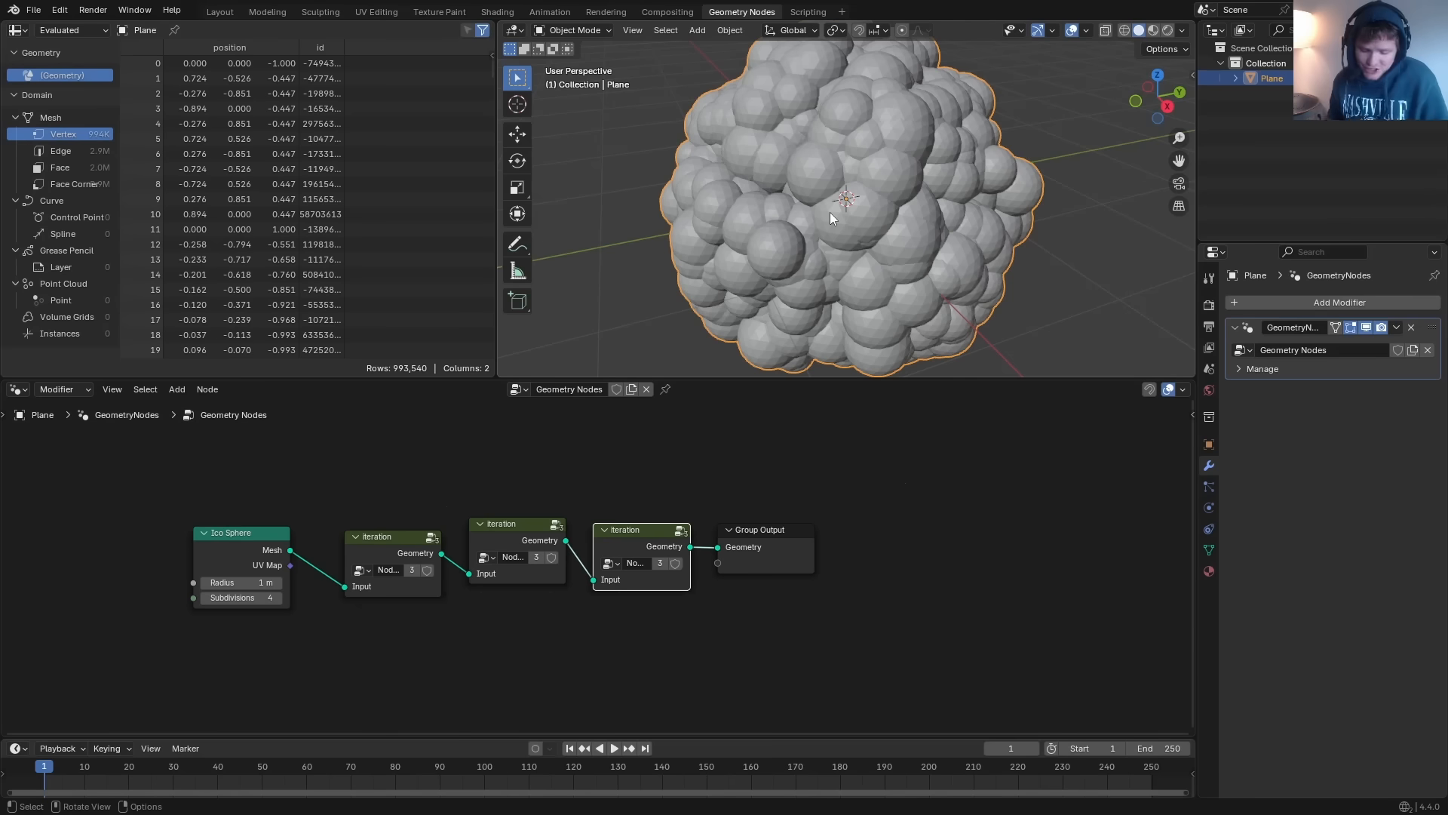
- Group the scatter nodes as 'Iteration' and chain three copies before Group Output
{"action": "left_click", "coordinate": [516, 524]}
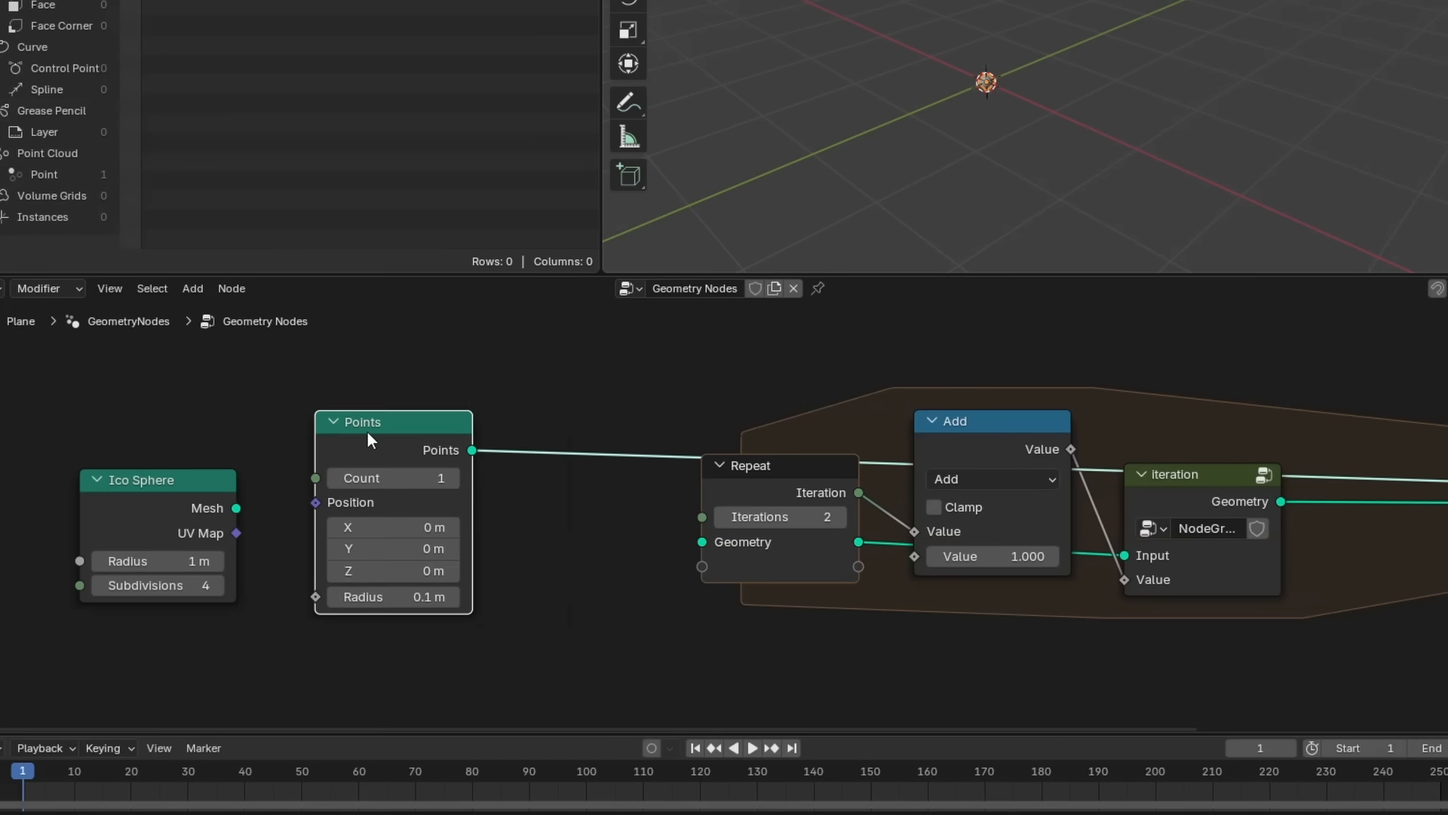
- Add a Points node with Count 10 and adjust the random position height limit
{"action": "type", "text": "10"}
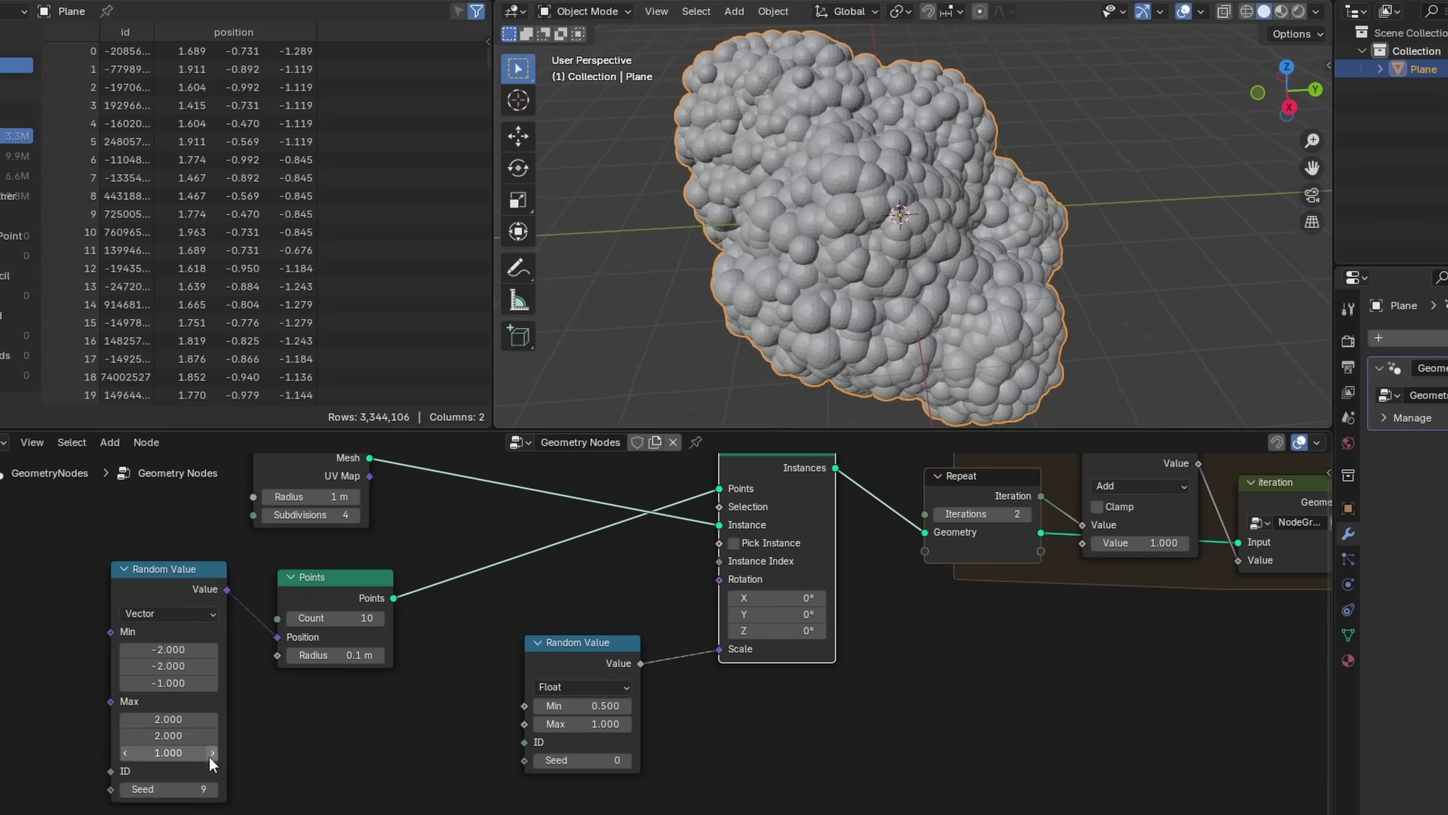
{"action": "left_click", "coordinate": [168, 789]}
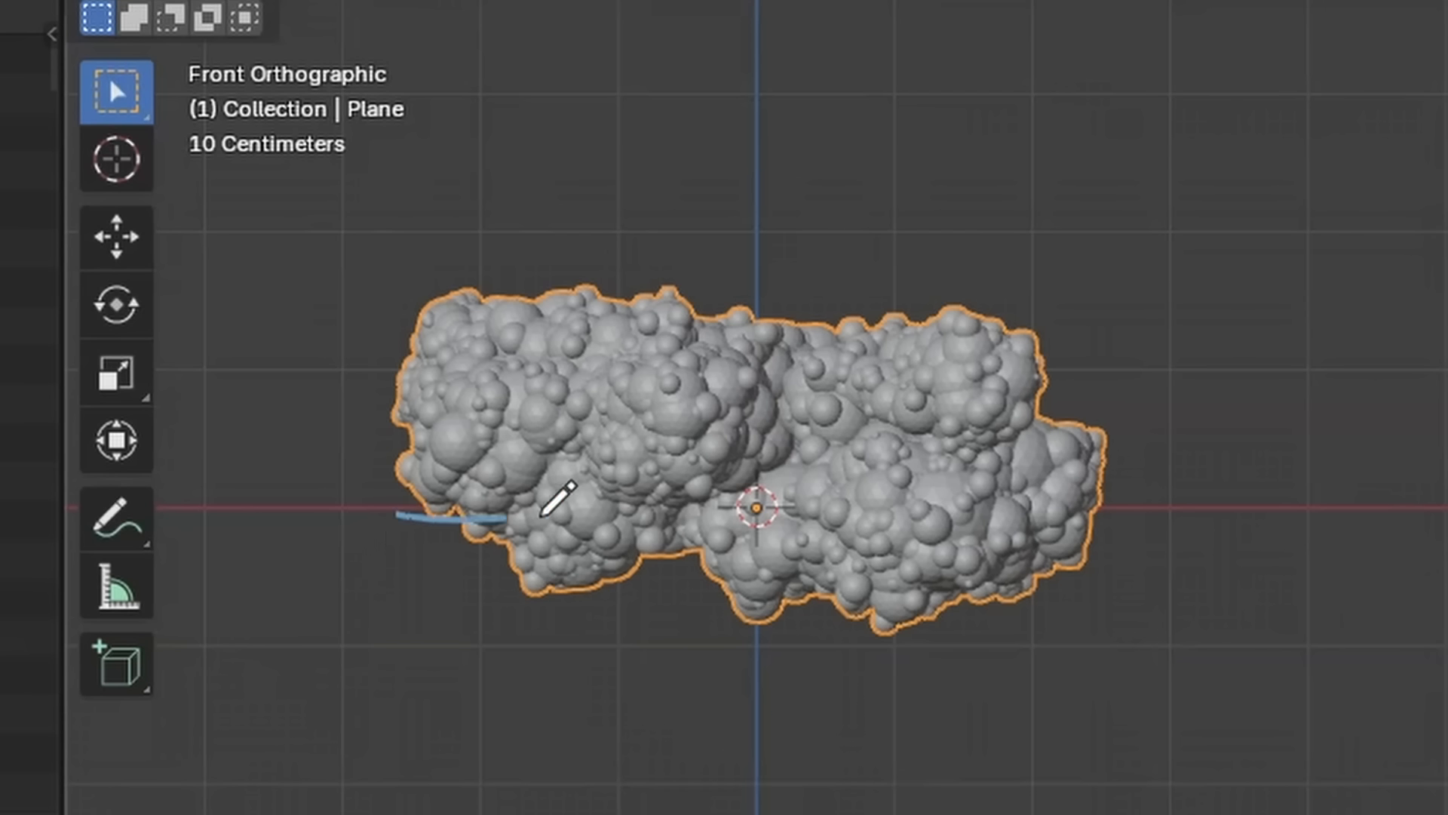
- Draw an annotation box around the cloud's lower part
{"action": "left_click_drag", "start_coordinate": [398, 522], "coordinate": [1173, 638]}
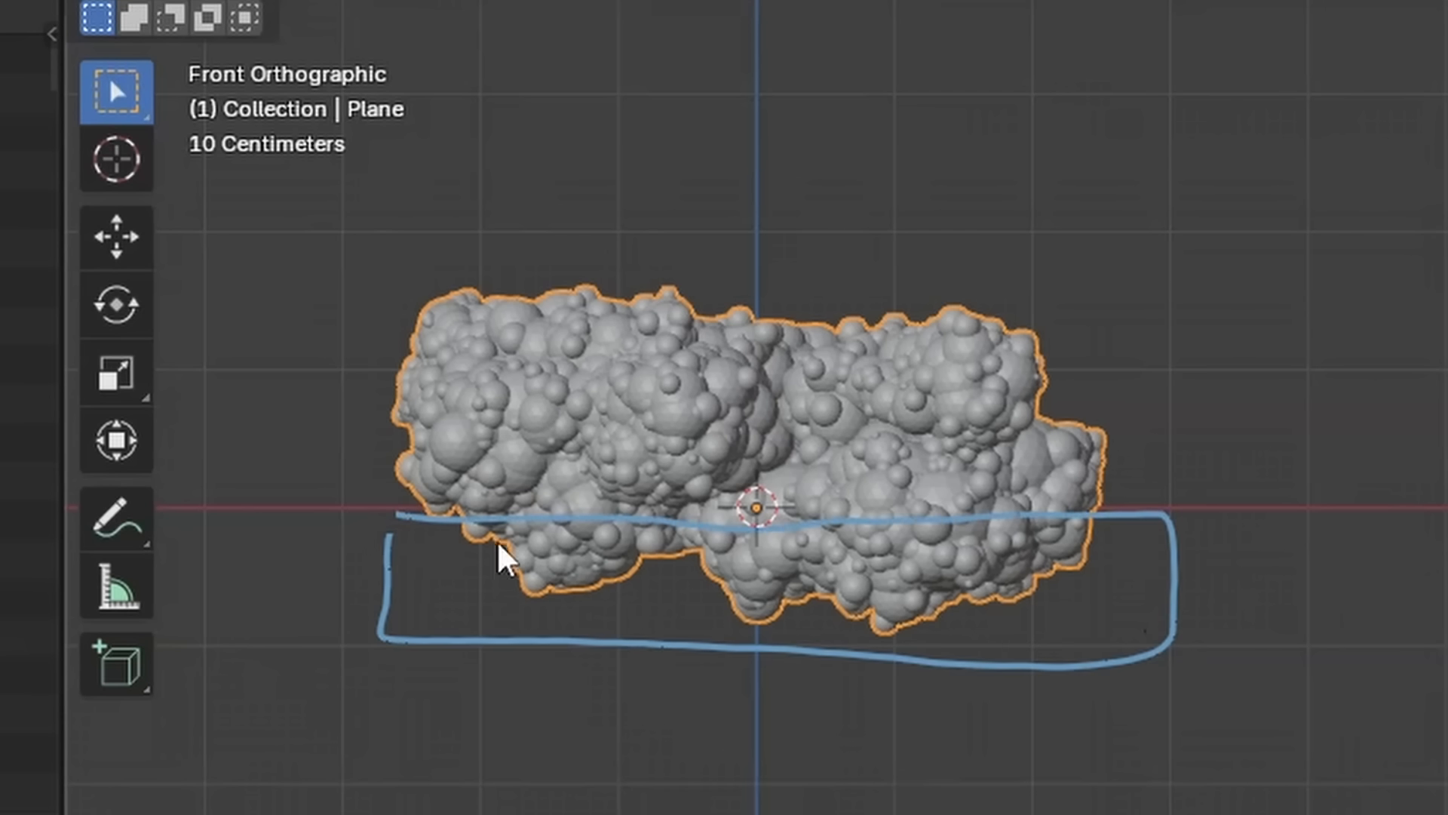
{"action": "mouse_move", "coordinate": [1190, 534]}
{"action": "type", "text": "separ"}
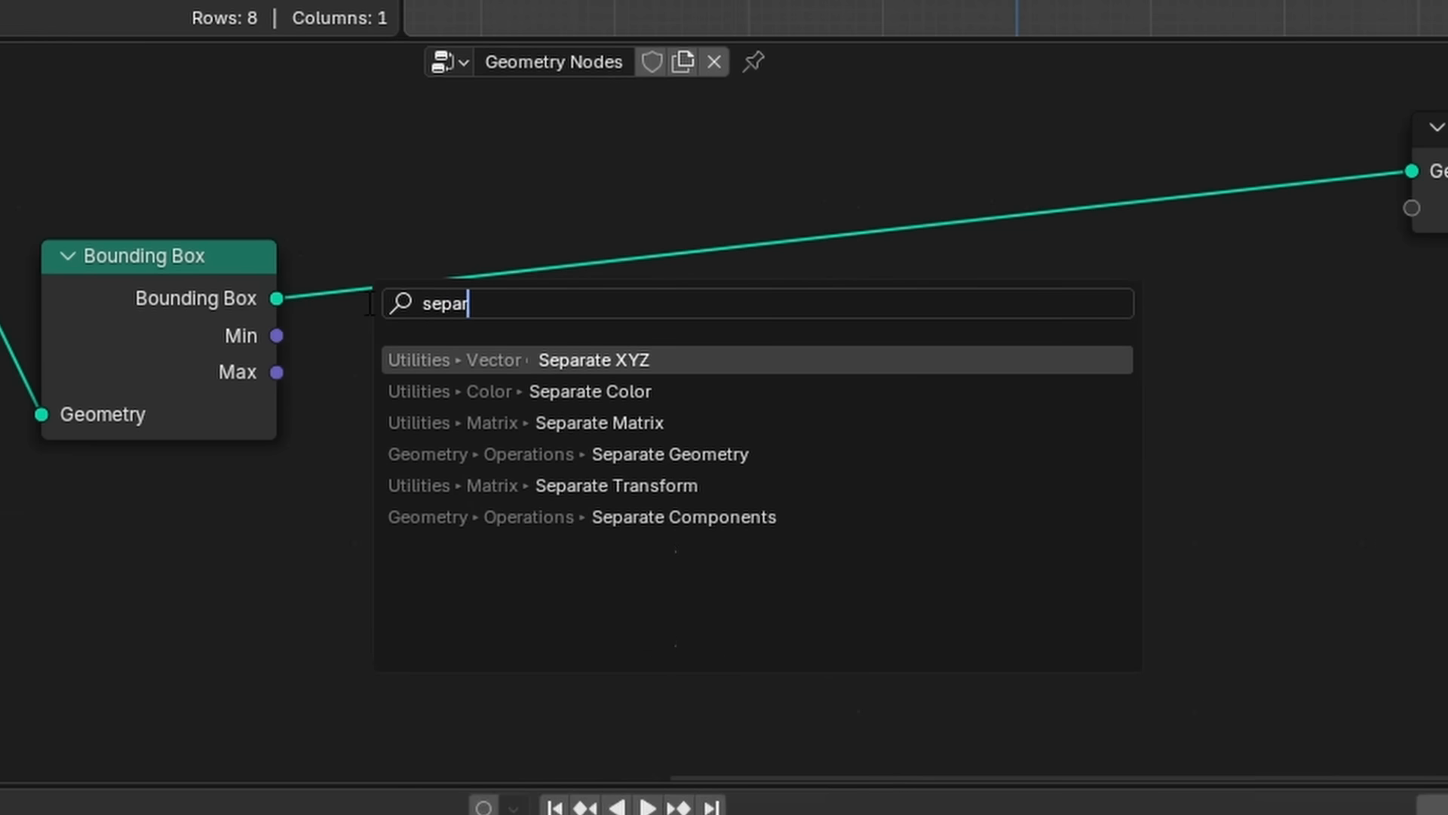
- Add Separate XYZ to map Position Z between the bounding box Min and Max Z
{"action": "left_click", "coordinate": [594, 360]}
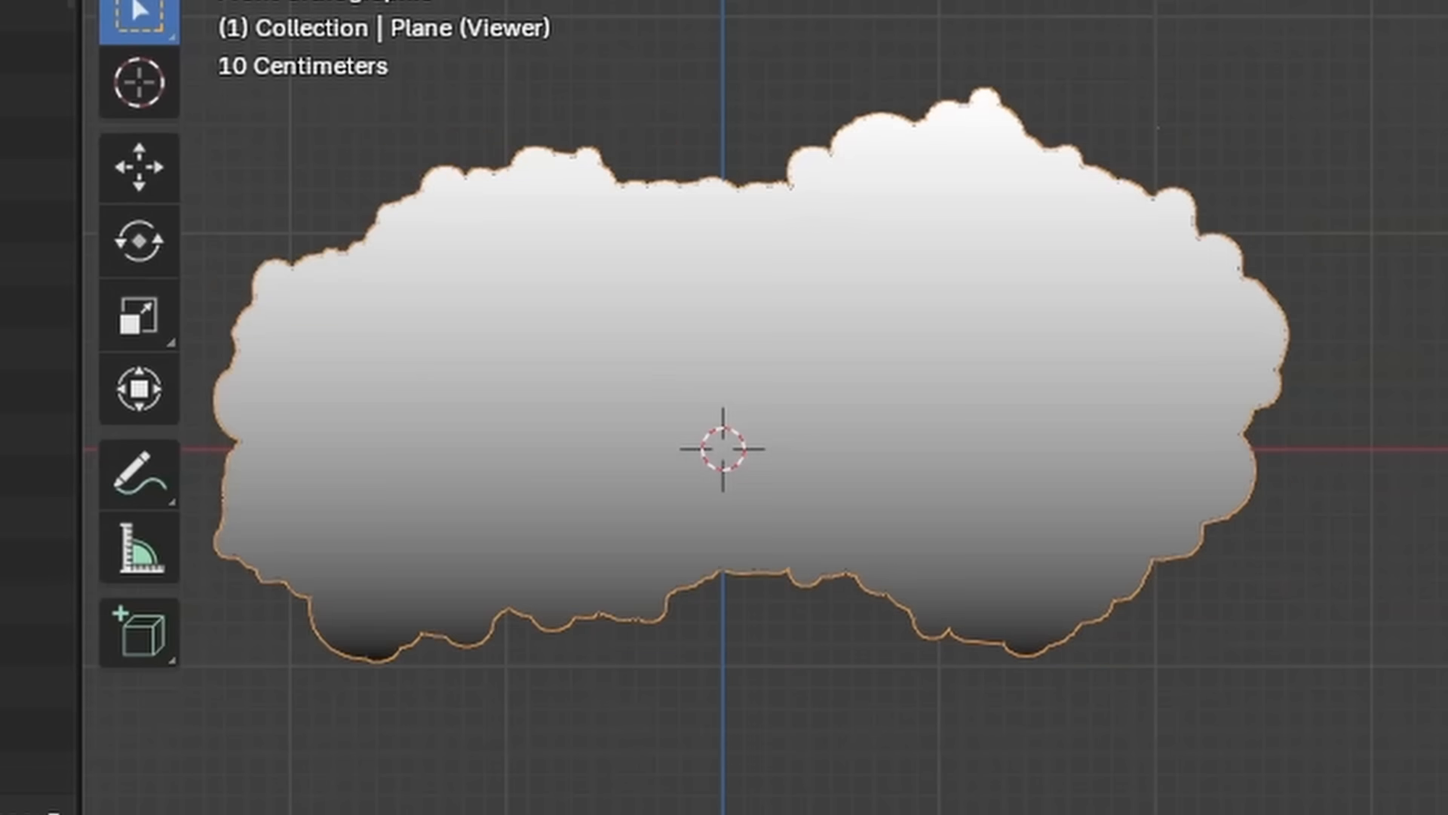
{"action": "type", "text": "set"}
{"action": "type", "text": "comb"}
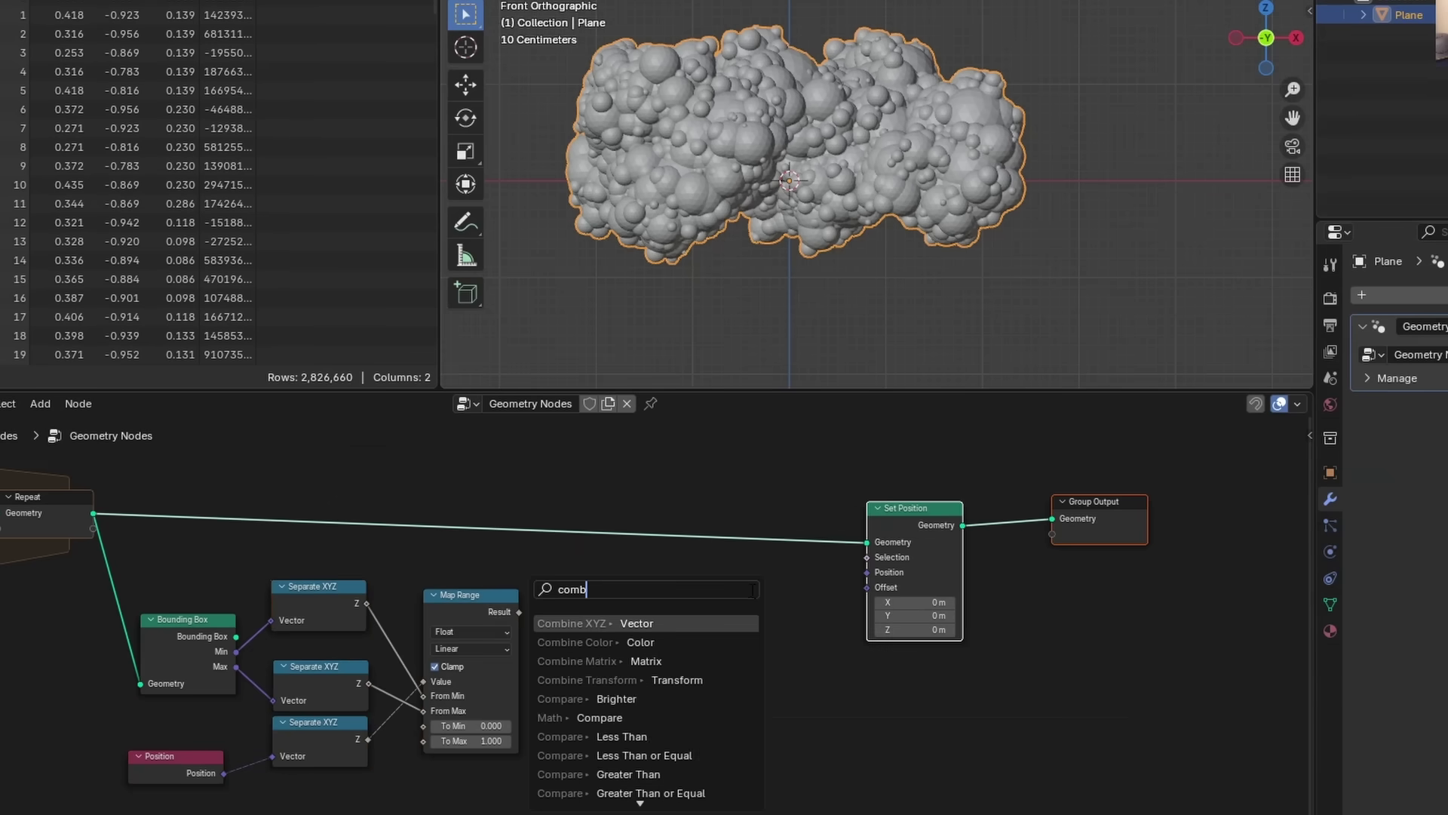
- Route the height gradient through RGB Curves into a Combine XYZ vertical offset
{"action": "left_click", "coordinate": [573, 623]}
{"action": "type", "text": "r"}
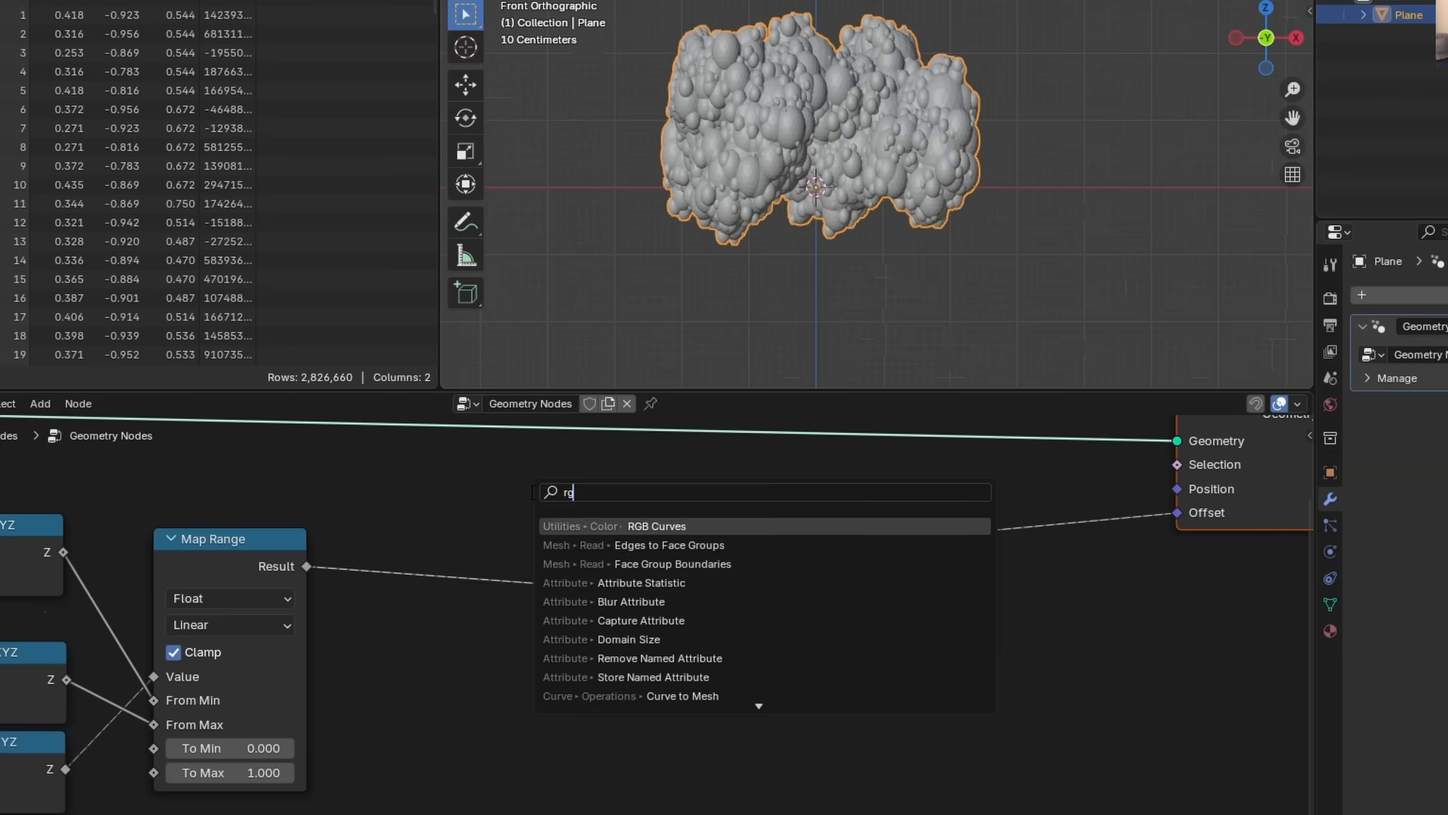
{"action": "left_click", "coordinate": [656, 526]}
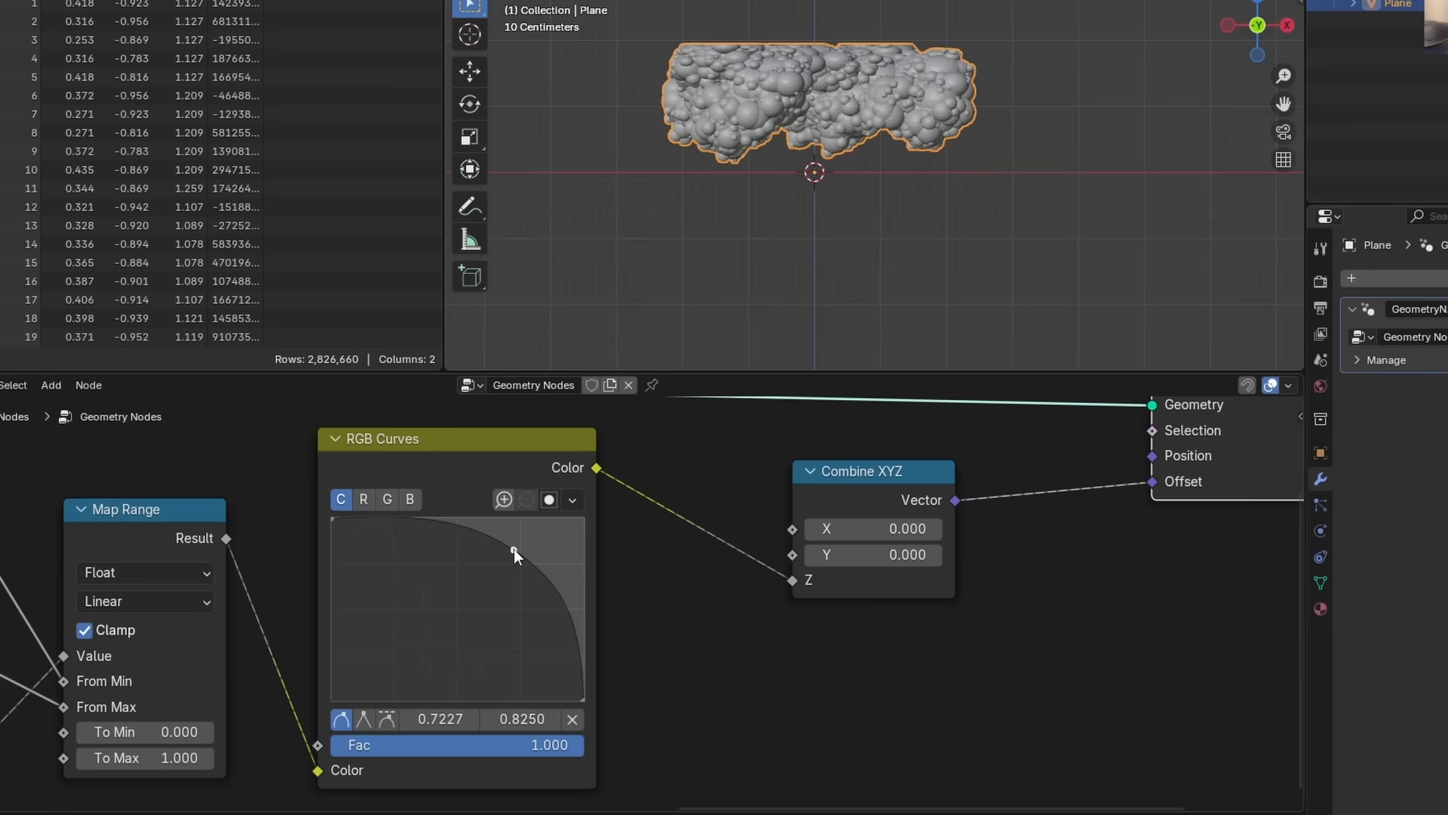
- Bend the RGB Curves point to flatten the cloud's underside
{"action": "left_click_drag", "start_coordinate": [515, 554], "coordinate": [404, 661]}
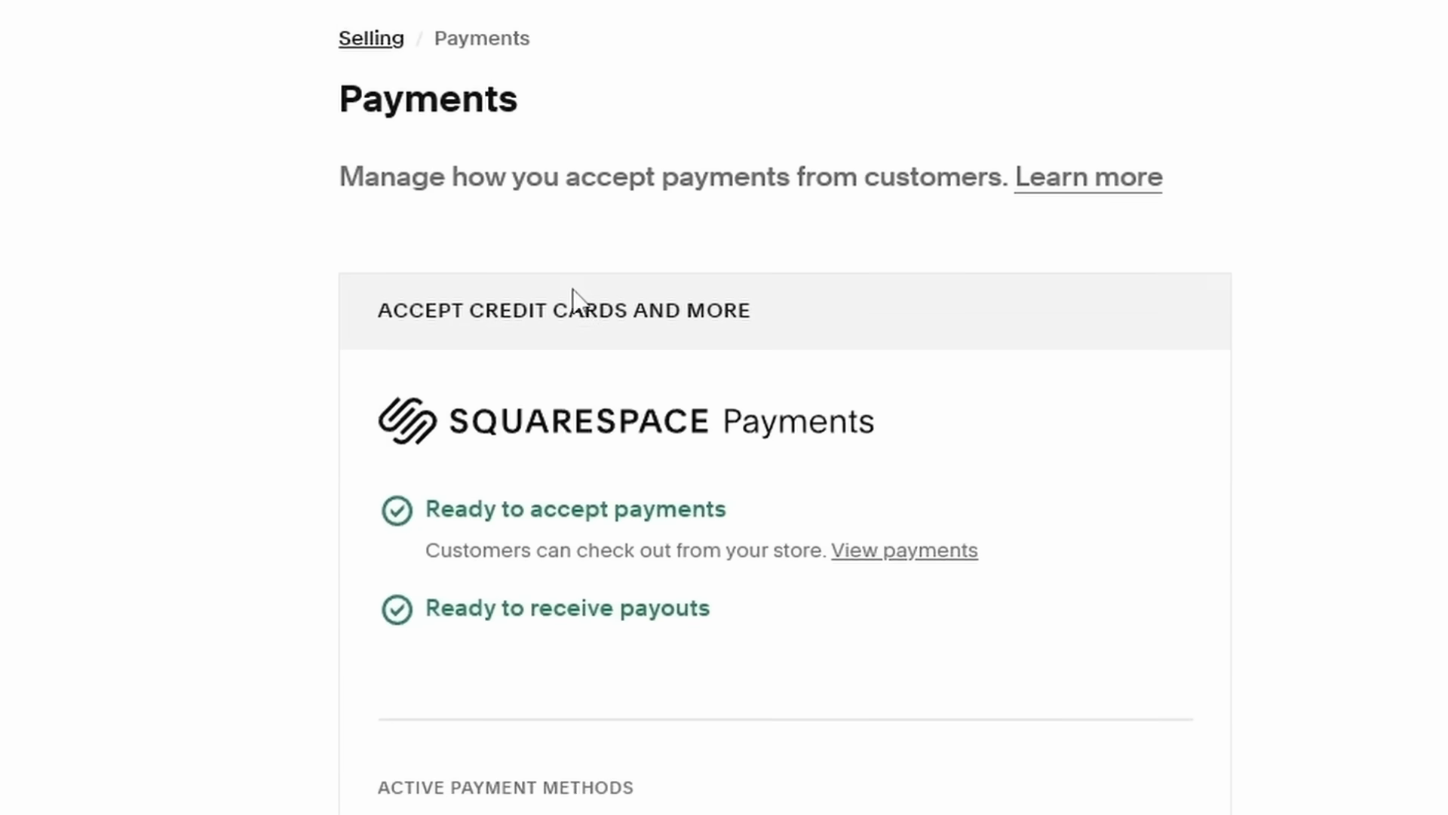
- Scroll down through the Squarespace Payments settings
{"action": "scroll", "scroll_direction": "down", "scroll_amount": 3}
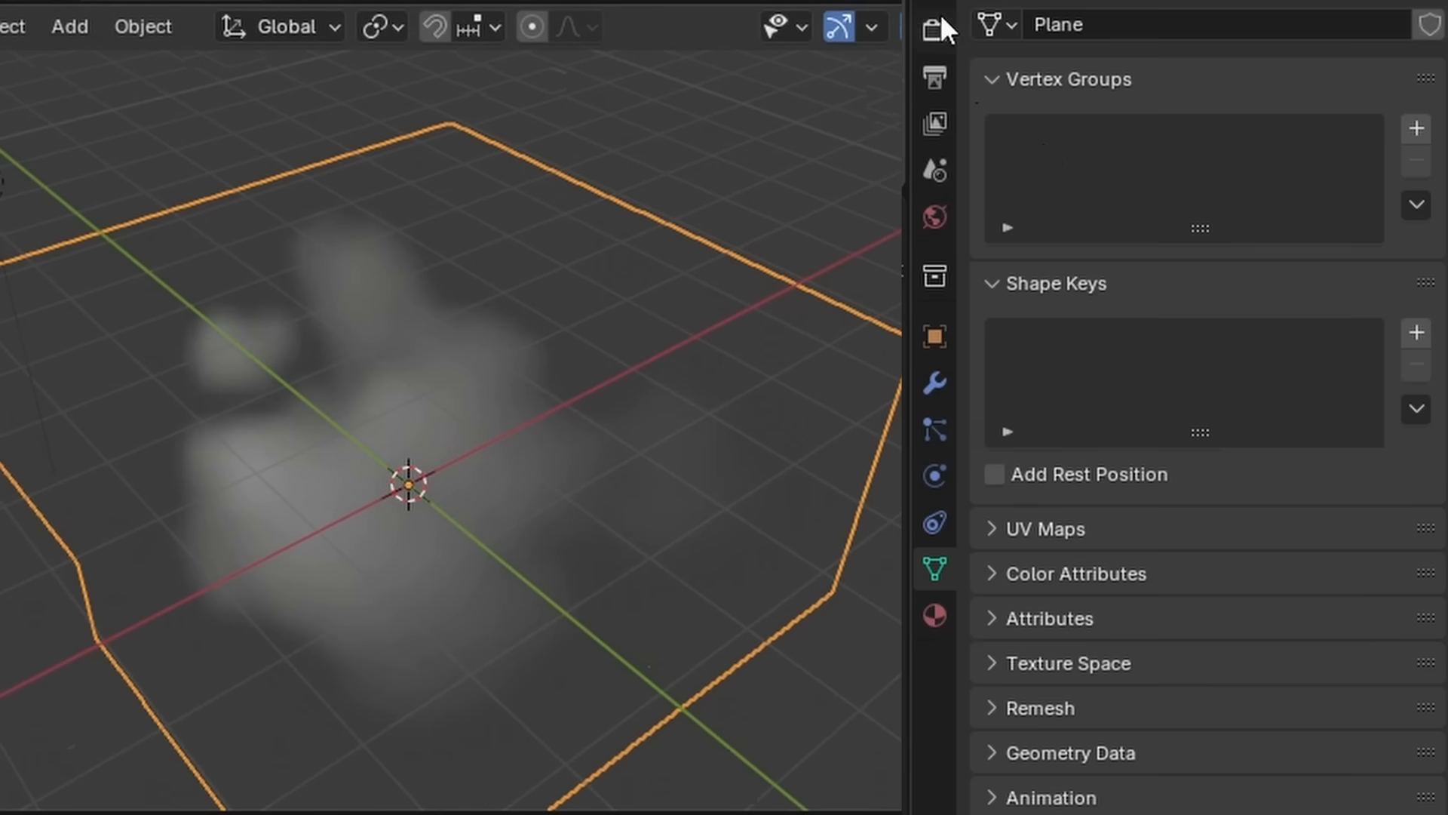
- Set the EEVEE volume resolution to full 1:1 in Render Properties
{"action": "left_click", "coordinate": [933, 26]}
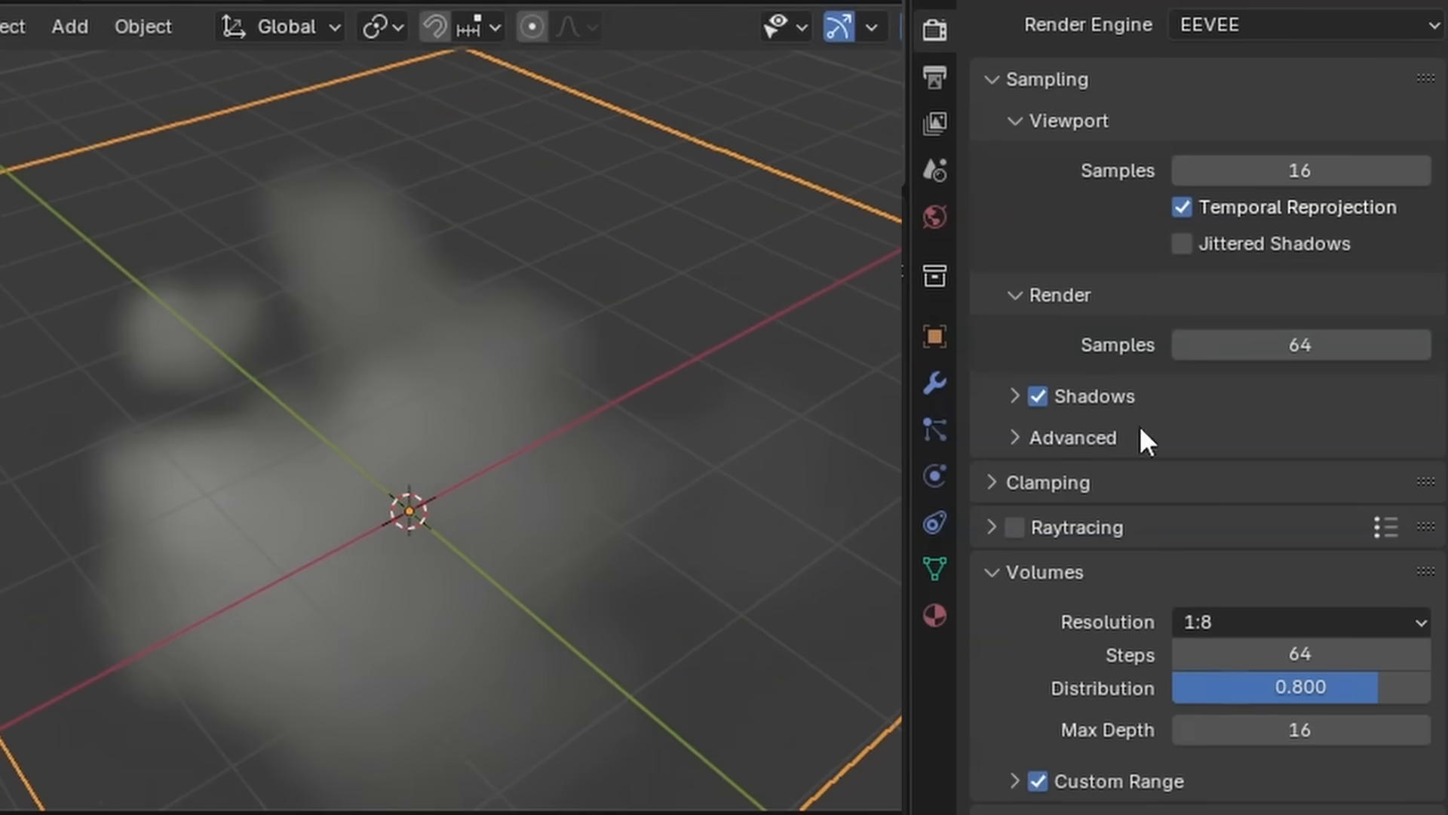
{"action": "left_click", "coordinate": [1297, 621]}
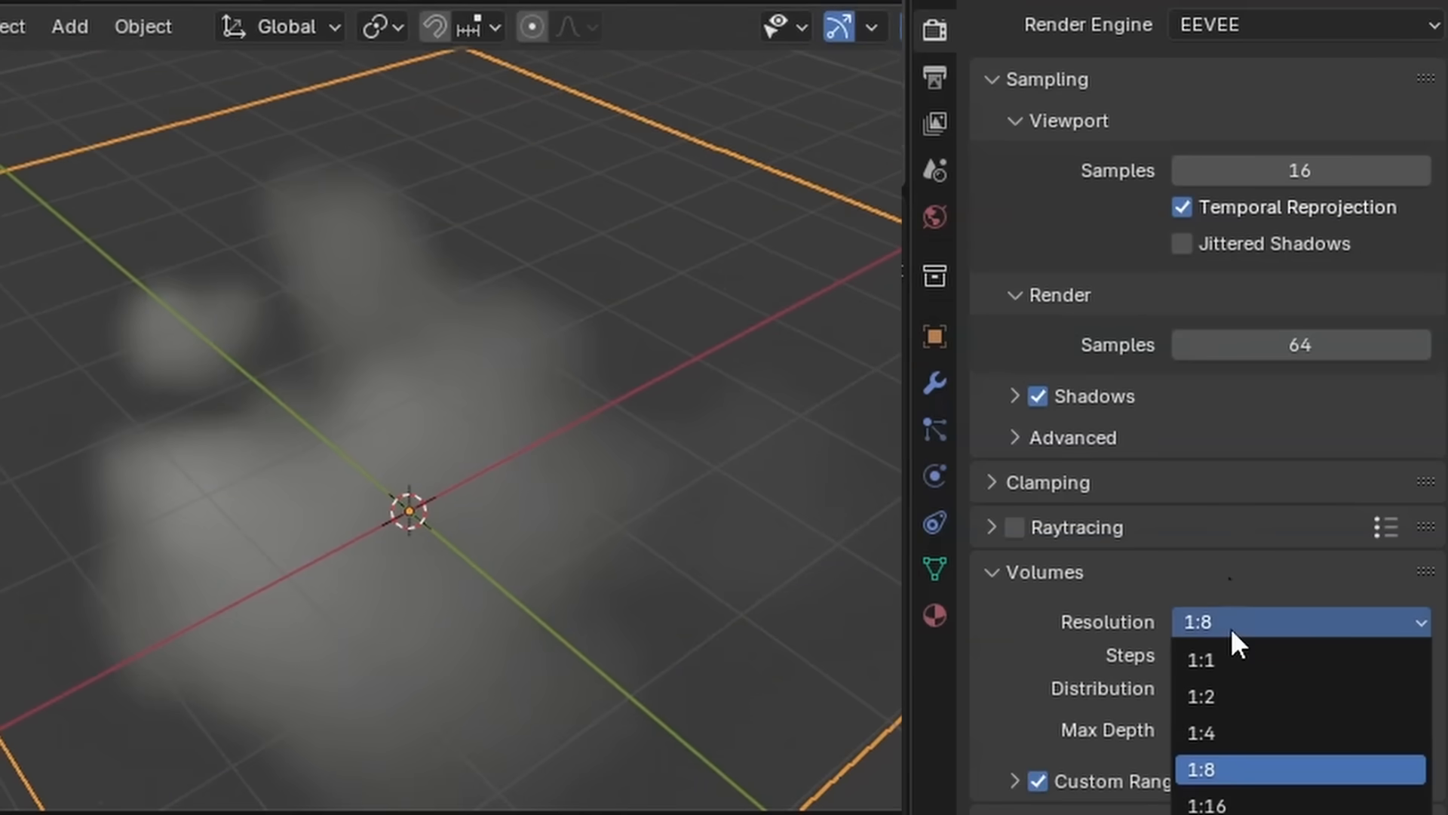
{"action": "left_click", "coordinate": [1200, 733]}
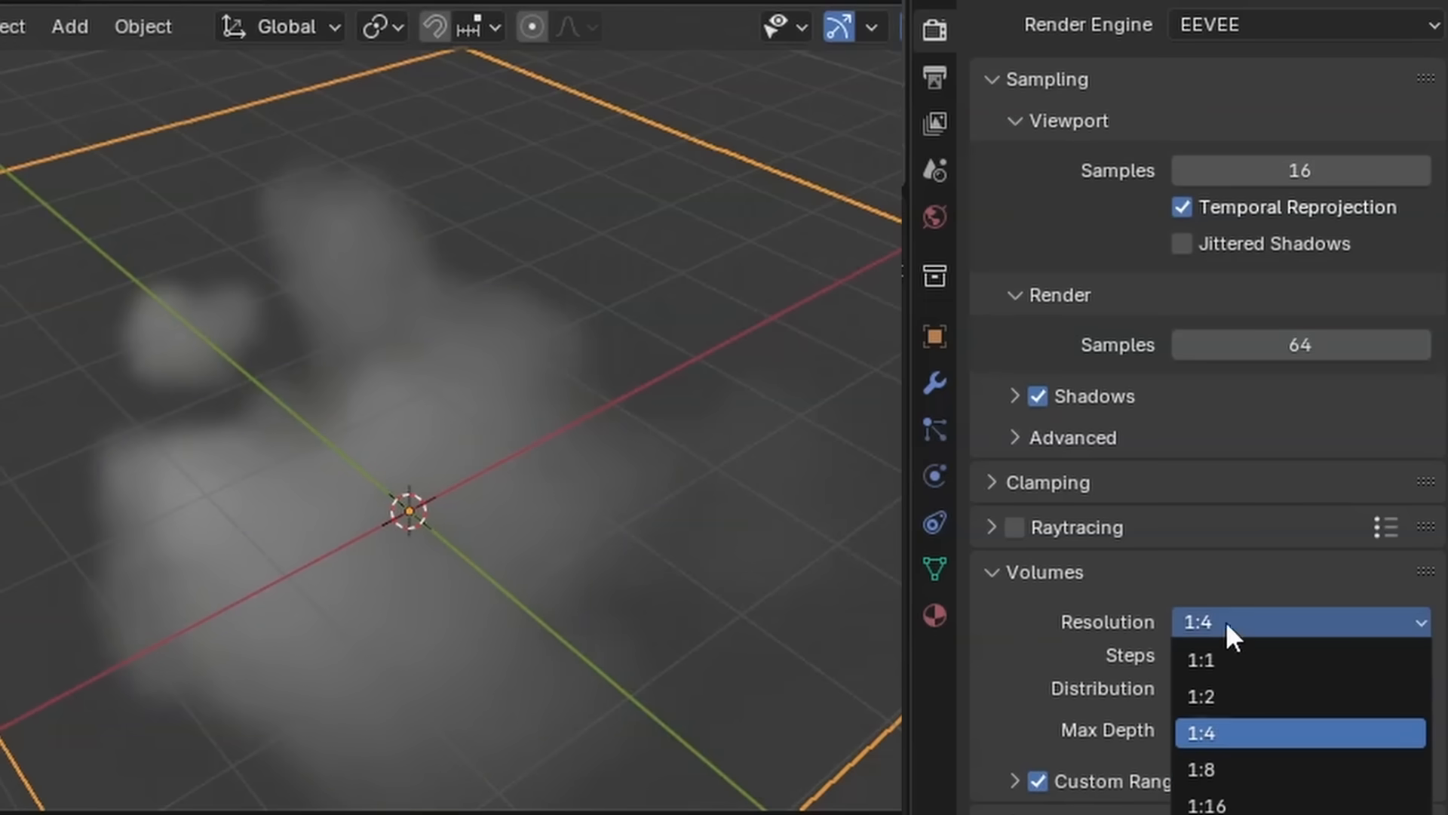
{"action": "left_click", "coordinate": [1201, 717]}
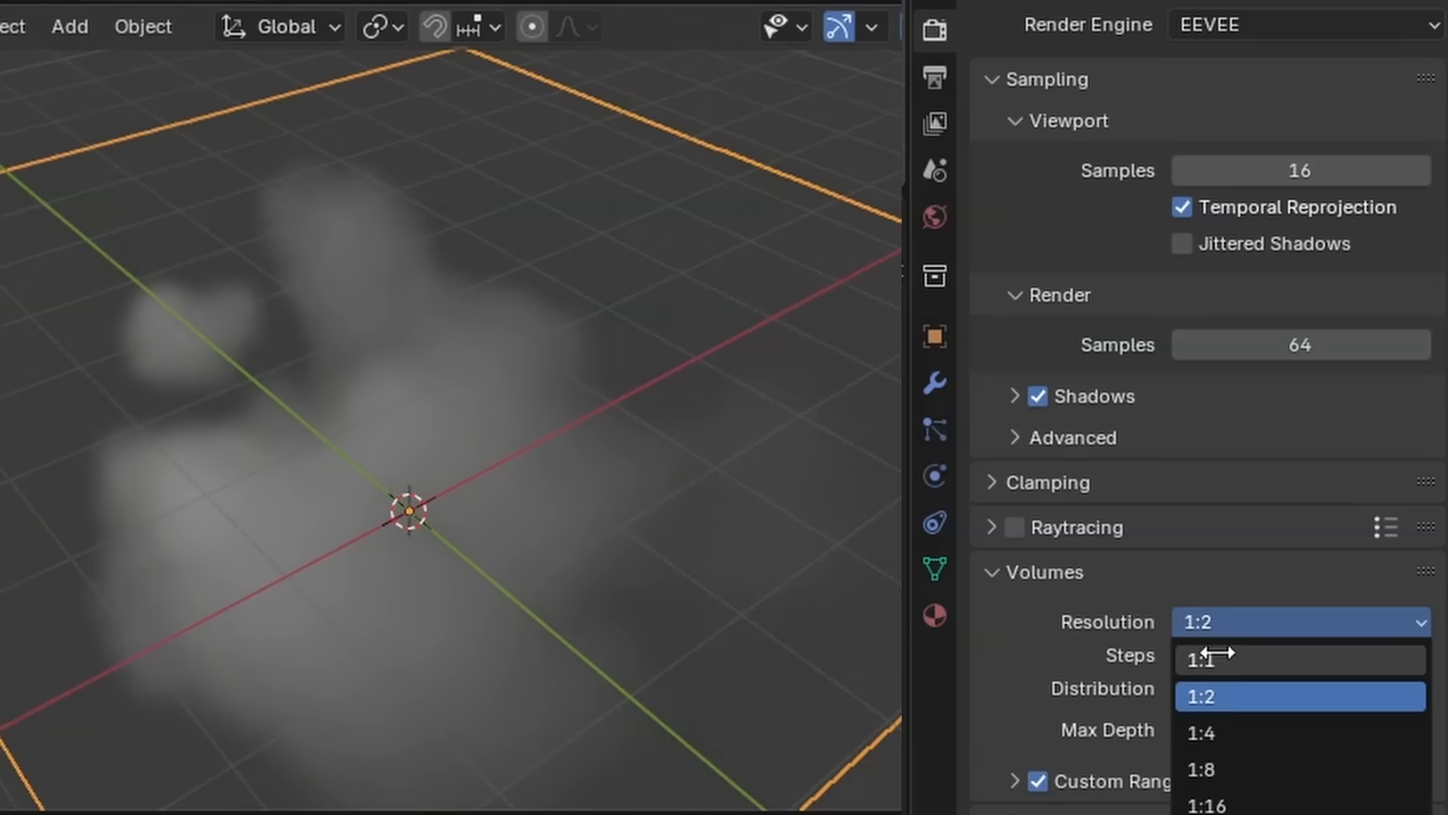
{"action": "left_click", "coordinate": [1198, 661]}
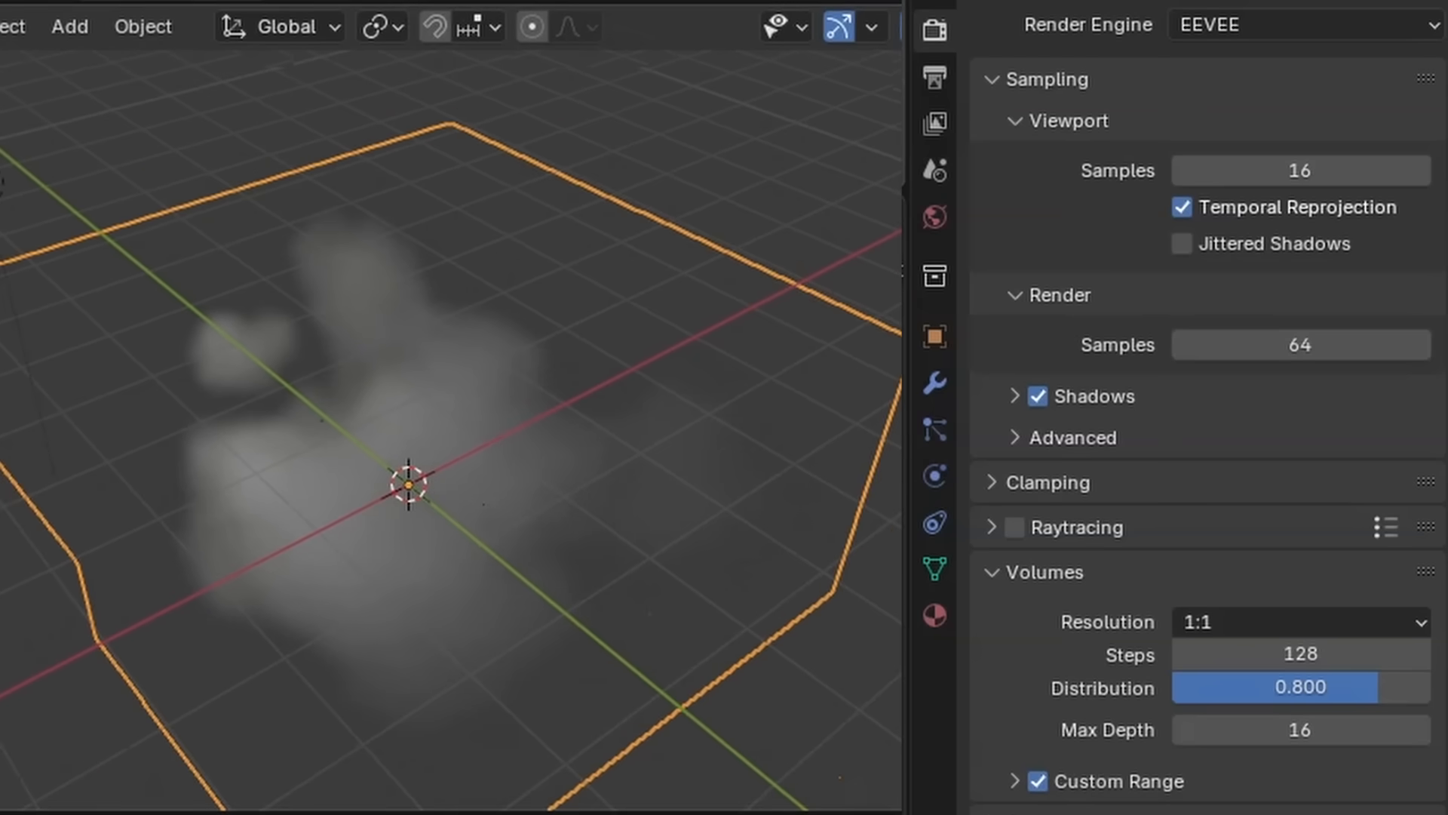
- Expand the Shadows settings and turn on volume shadows
{"action": "left_click", "coordinate": [1016, 396]}
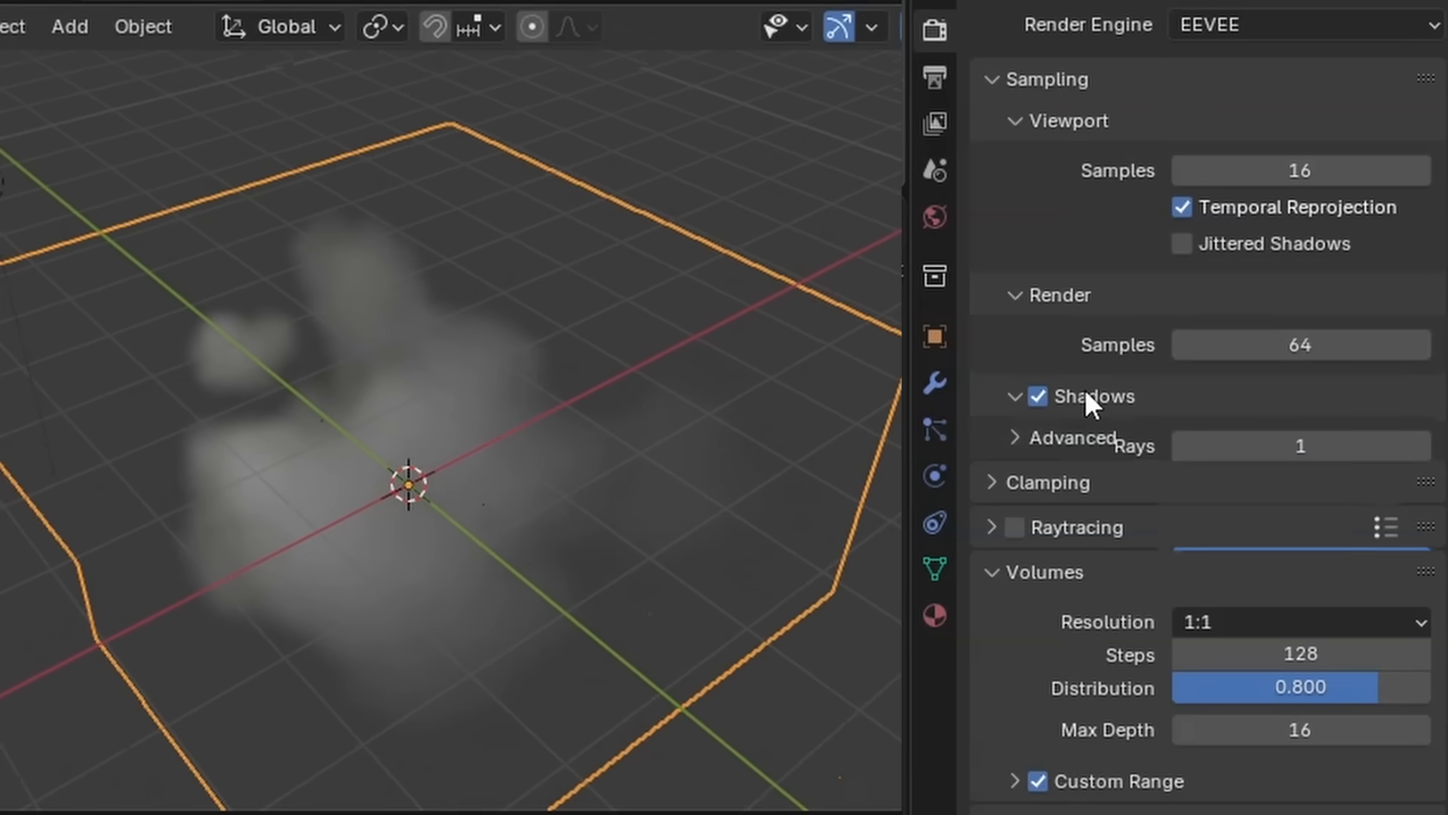
{"action": "left_click", "coordinate": [1016, 395]}
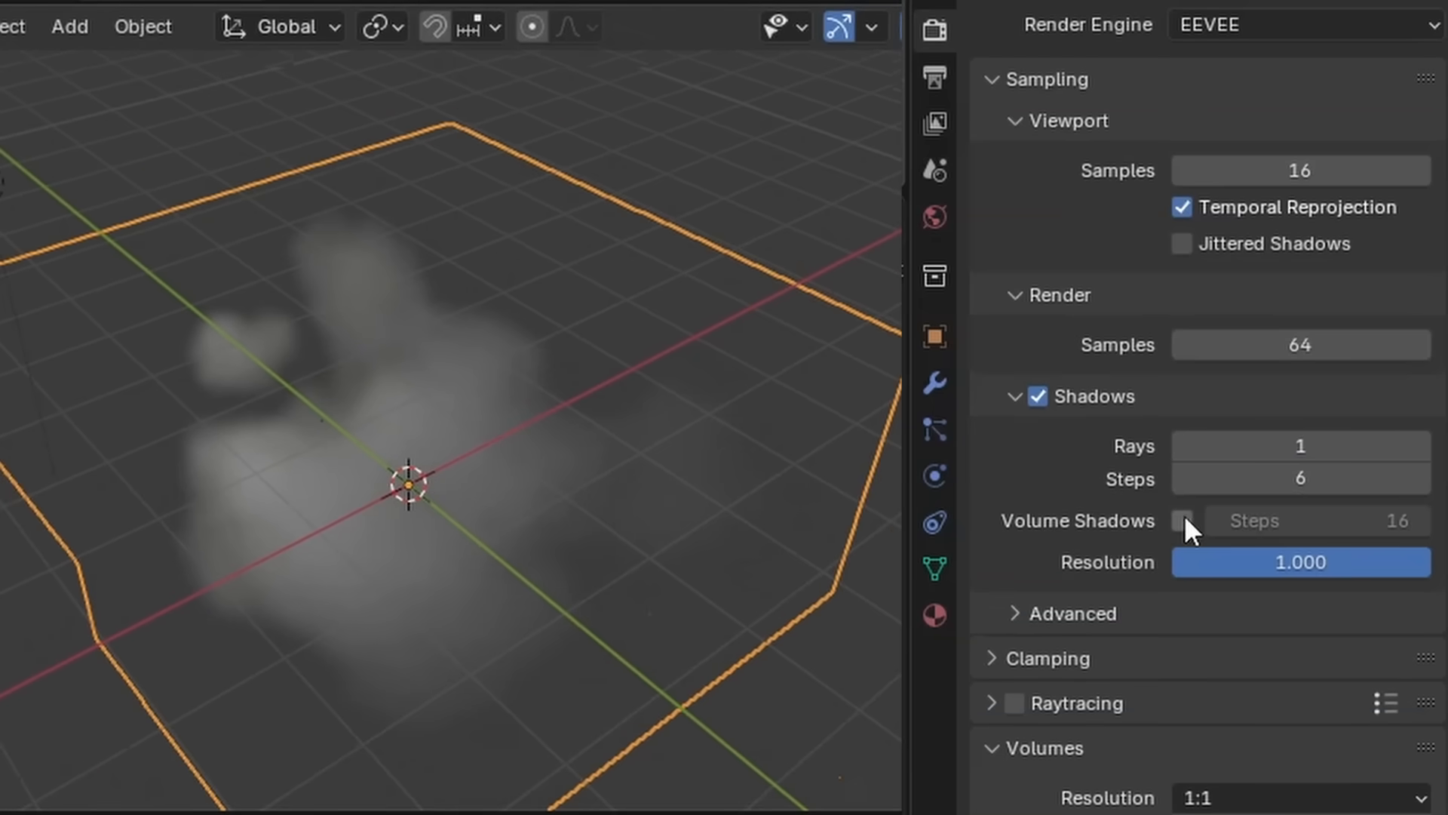
{"action": "left_click", "coordinate": [1182, 520]}
{"action": "type", "text": "5"}
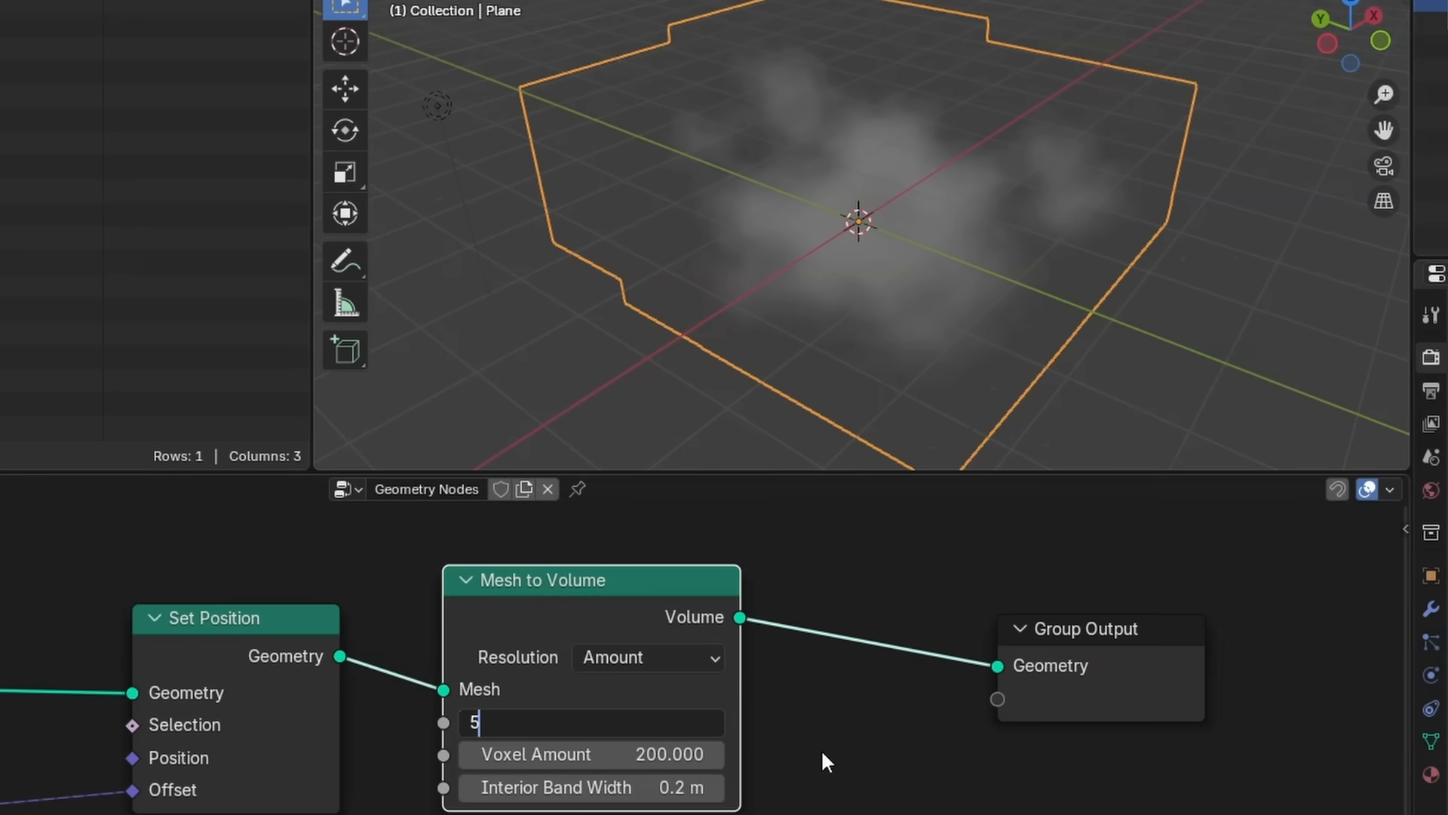
- Move the point light to a new position to shade the cloud
{"action": "key", "text": "Return"}
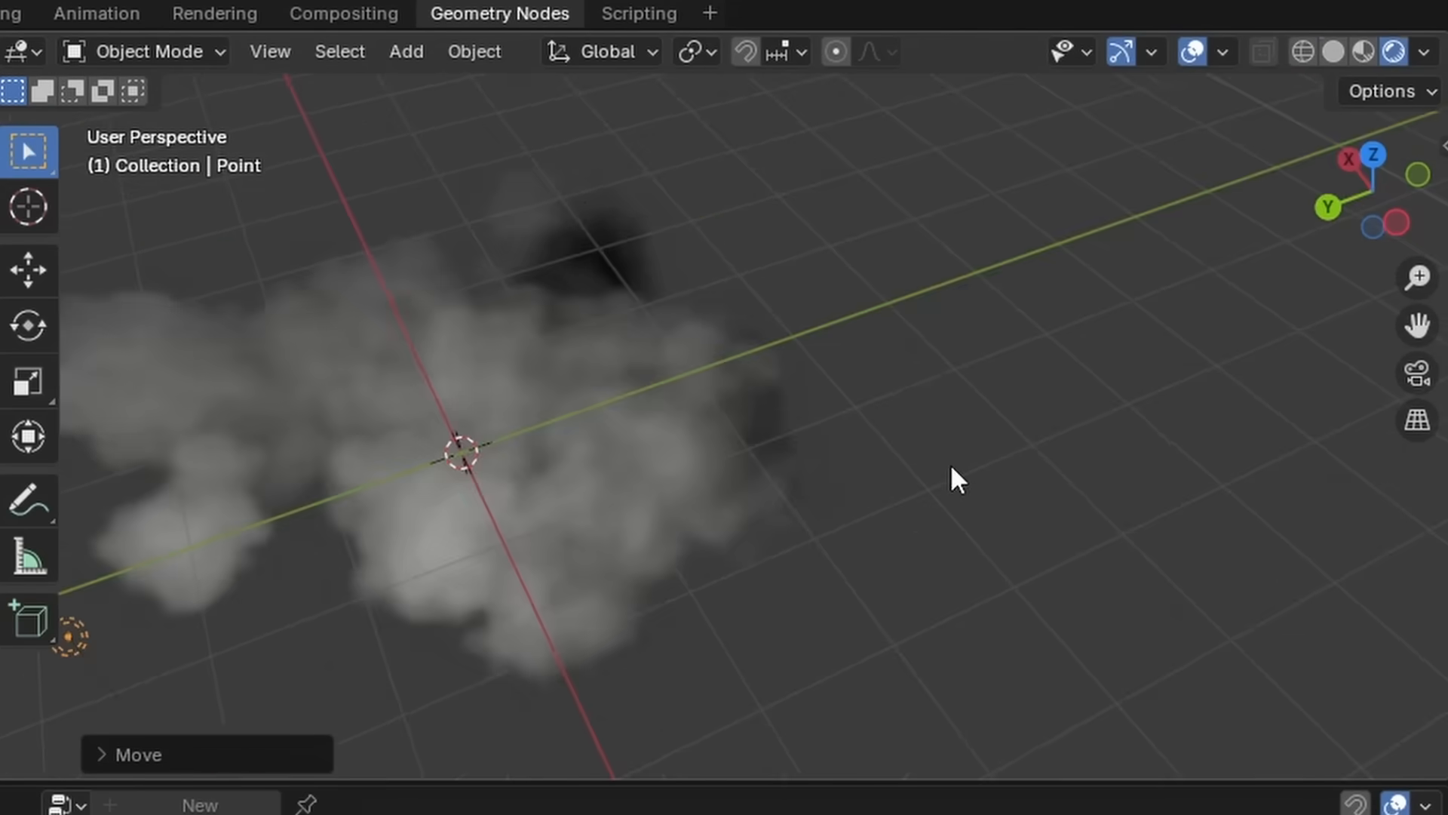
{"action": "left_click_drag", "start_coordinate": [956, 478], "coordinate": [813, 518]}
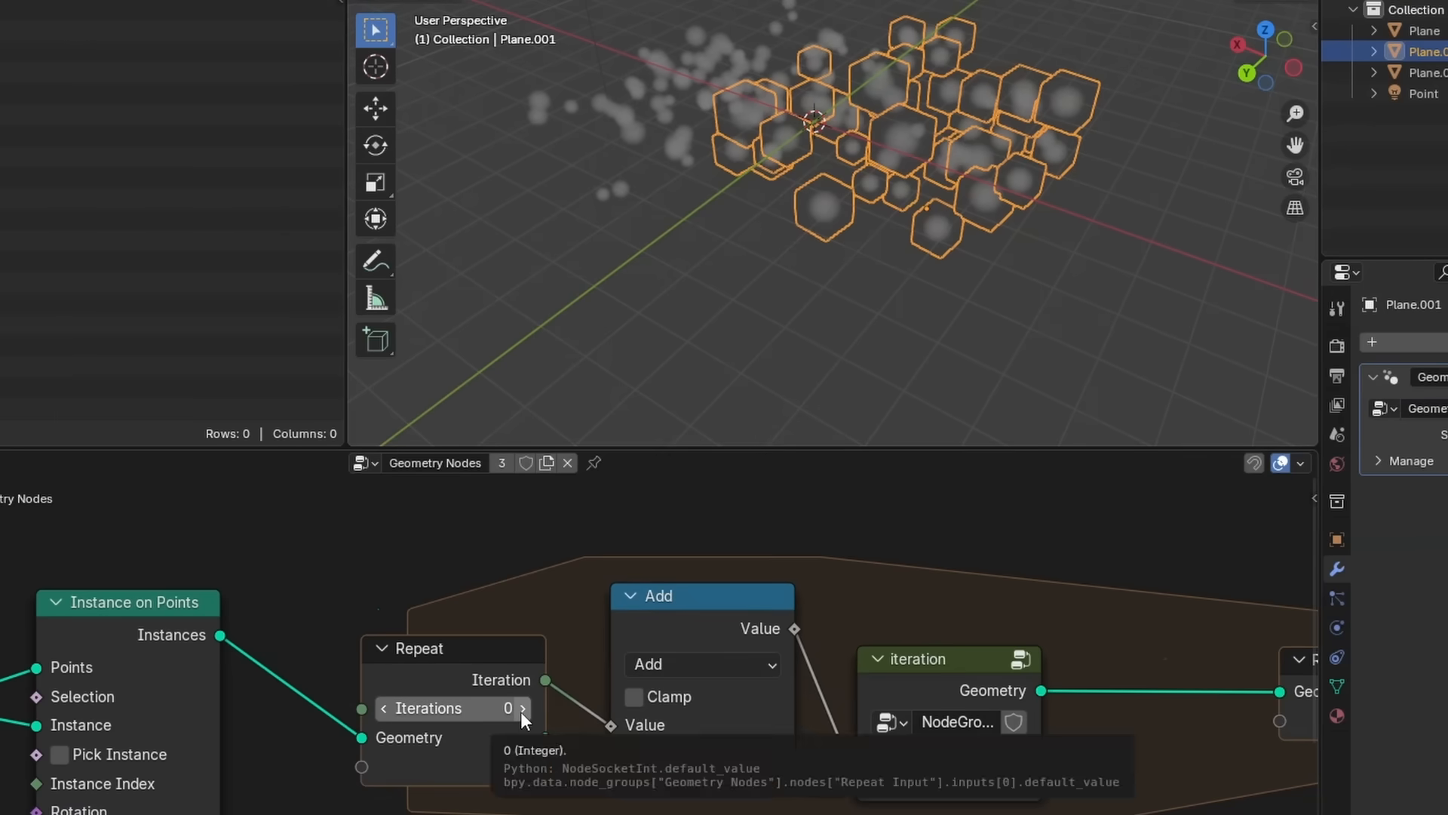
- Set Repeat Iterations to 4 and render the denser cloud in Cycles under a Nishita sky
{"action": "left_click", "coordinate": [524, 708]}
{"action": "type", "text": "4"}
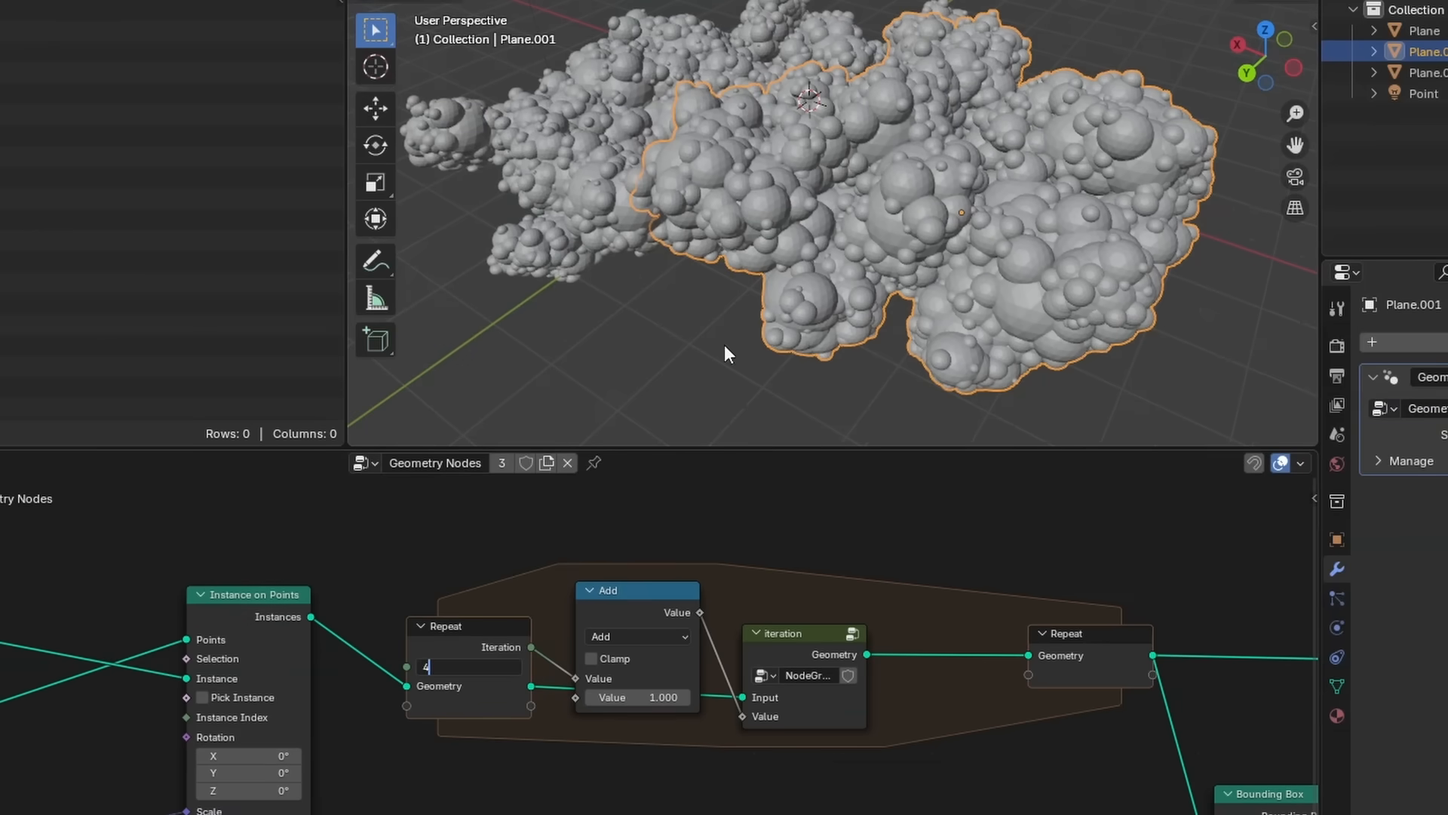
{"action": "key", "text": "Return"}
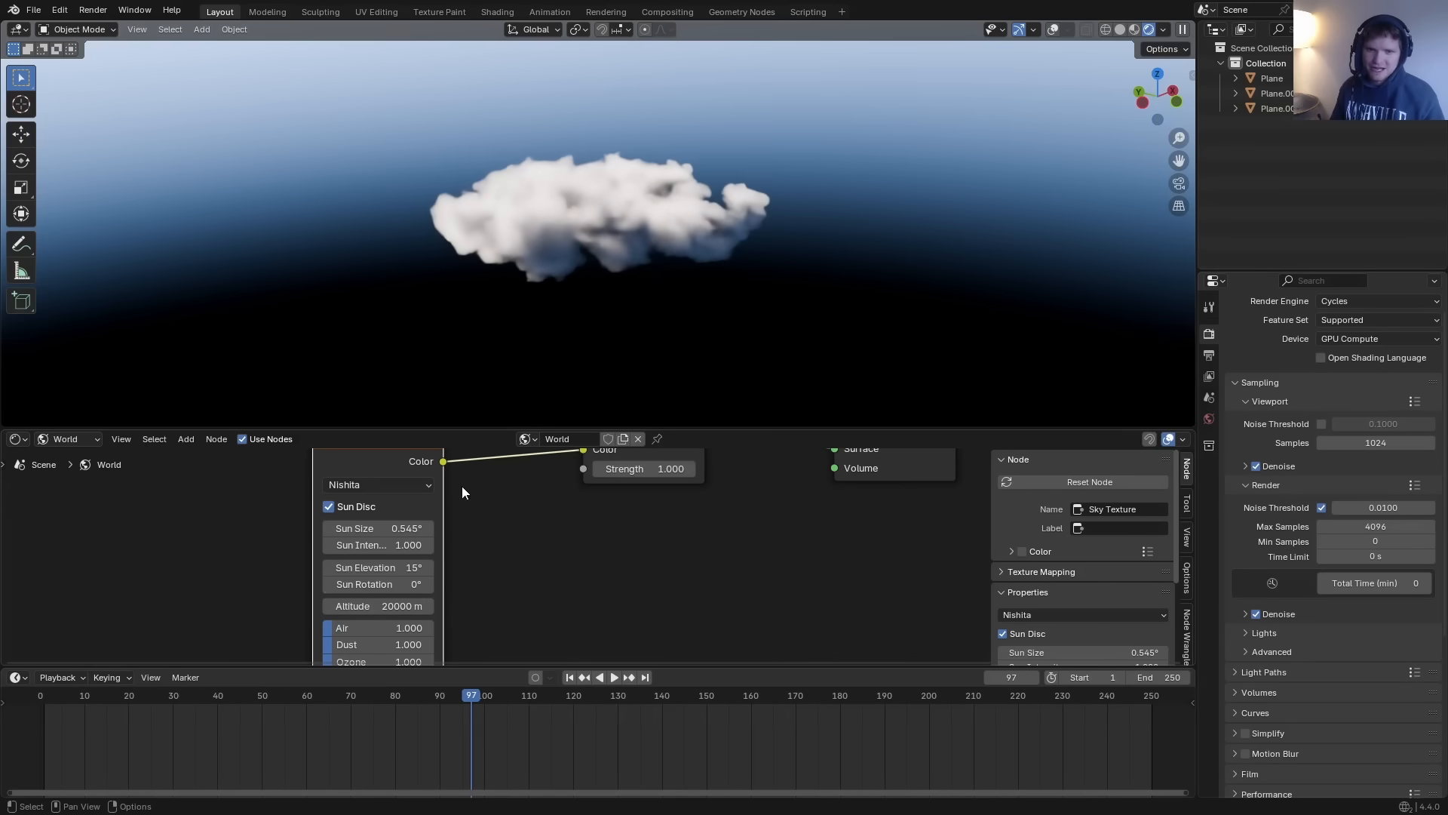
{"action": "left_click", "coordinate": [67, 439]}
{"action": "type", "text": "bake"}
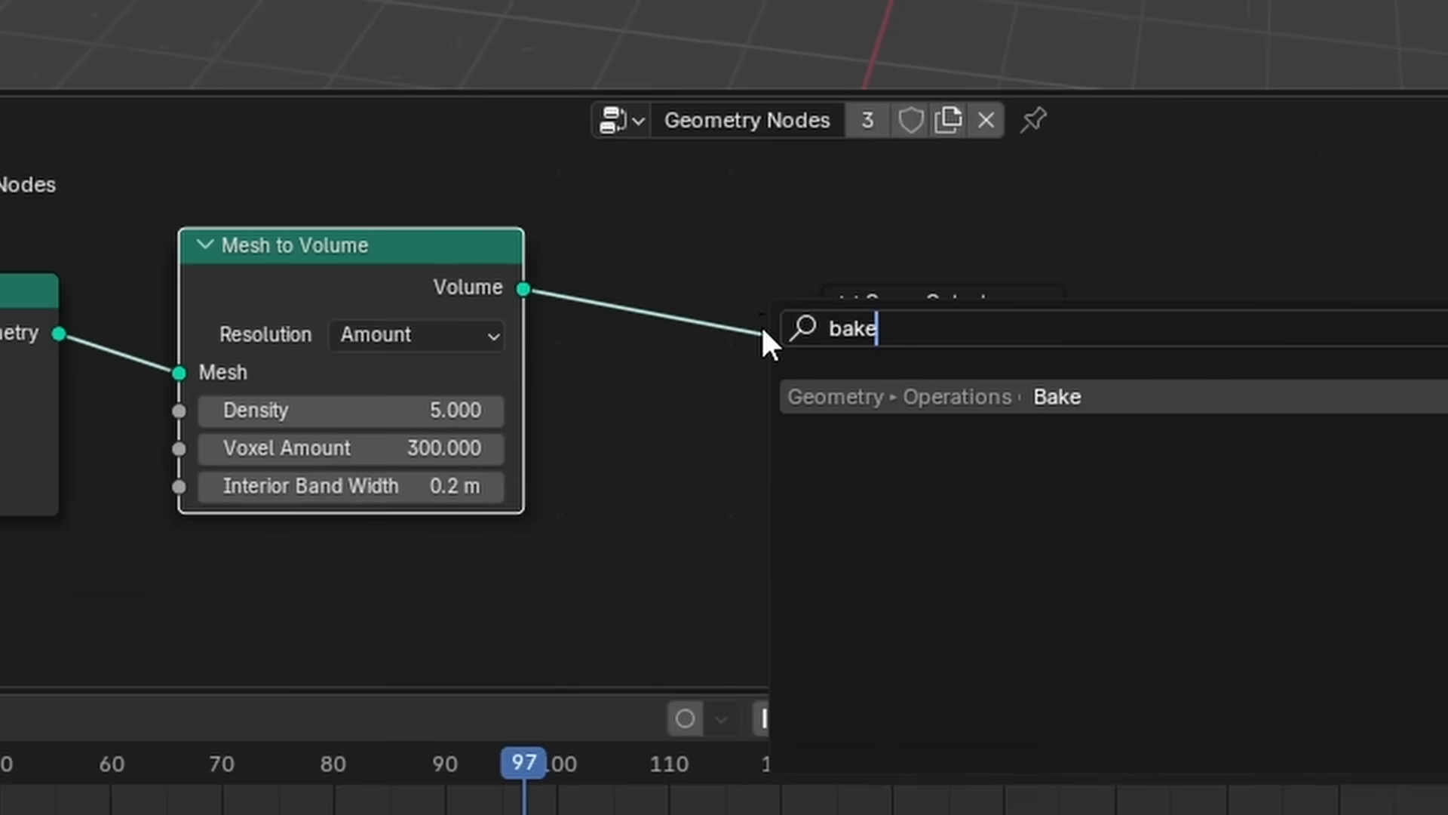
- Place a Bake node between Mesh to Volume and Group Output
{"action": "left_click", "coordinate": [1056, 397]}
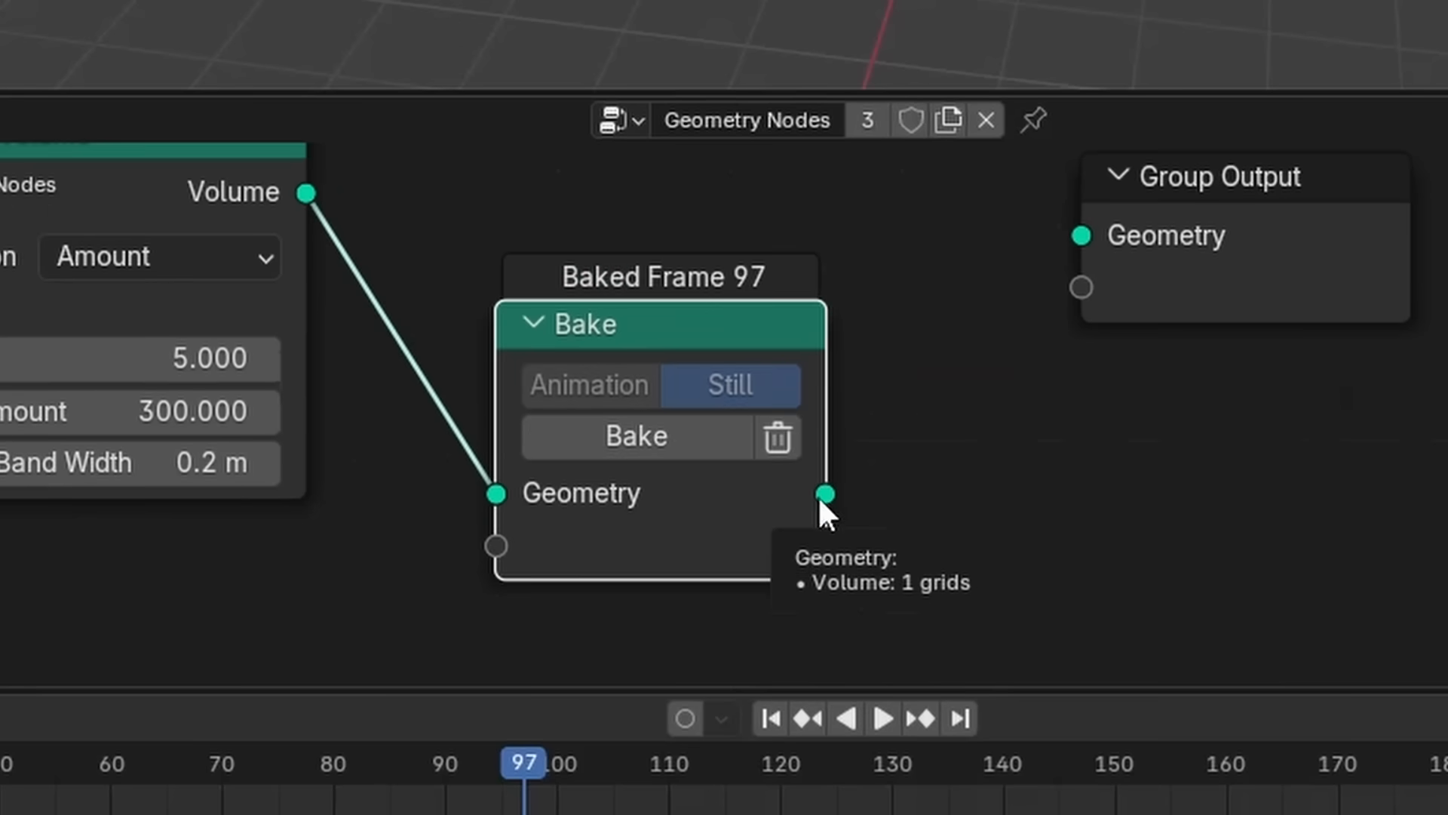
{"action": "left_click_drag", "start_coordinate": [824, 493], "coordinate": [1080, 236]}
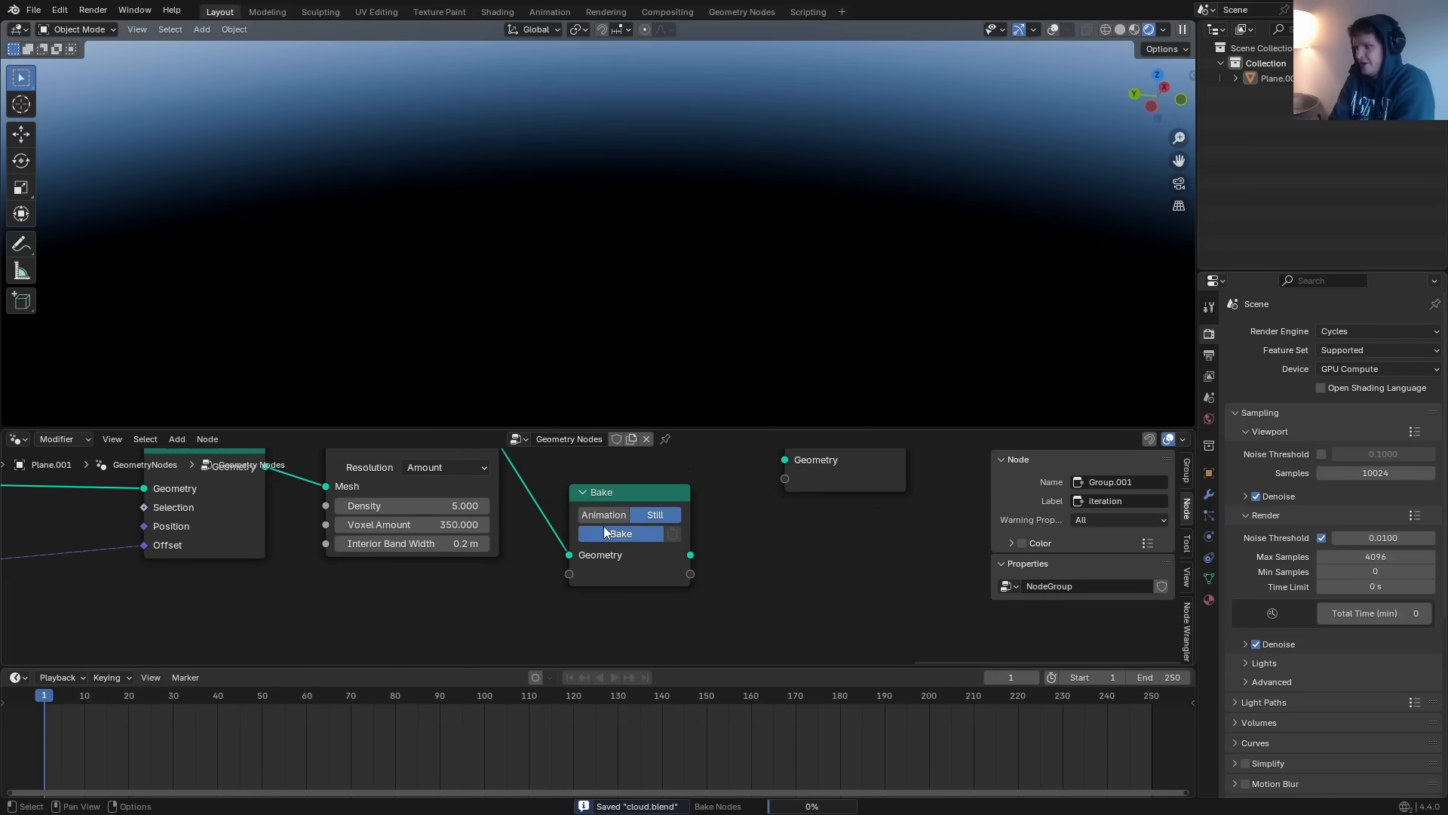
- Insert a Principled Volume shader node into the cloud material's node tree
{"action": "left_click", "coordinate": [621, 534]}
{"action": "type", "text": "vo"}
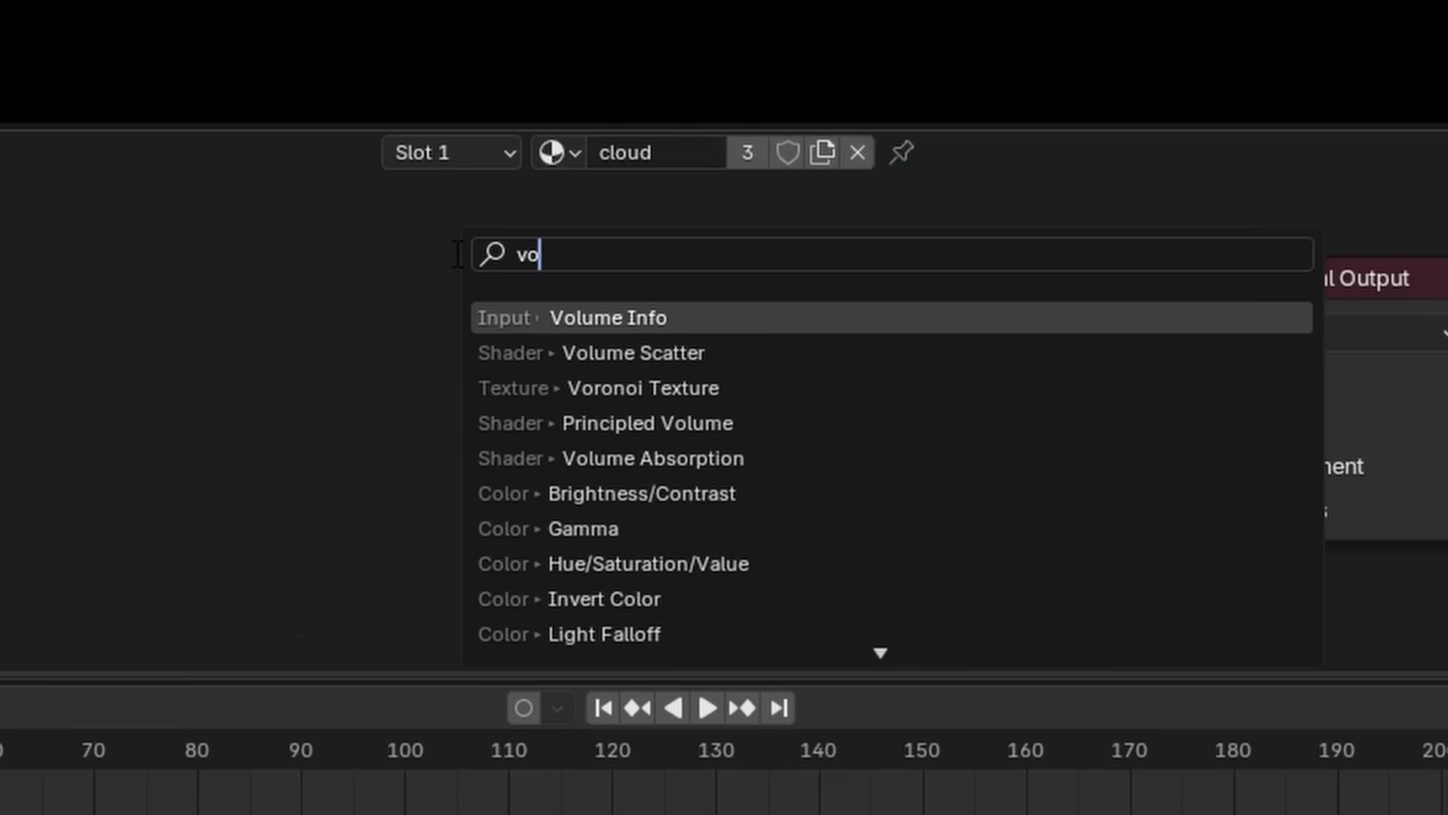
{"action": "left_click", "coordinate": [641, 423]}
{"action": "type", "text": "d"}
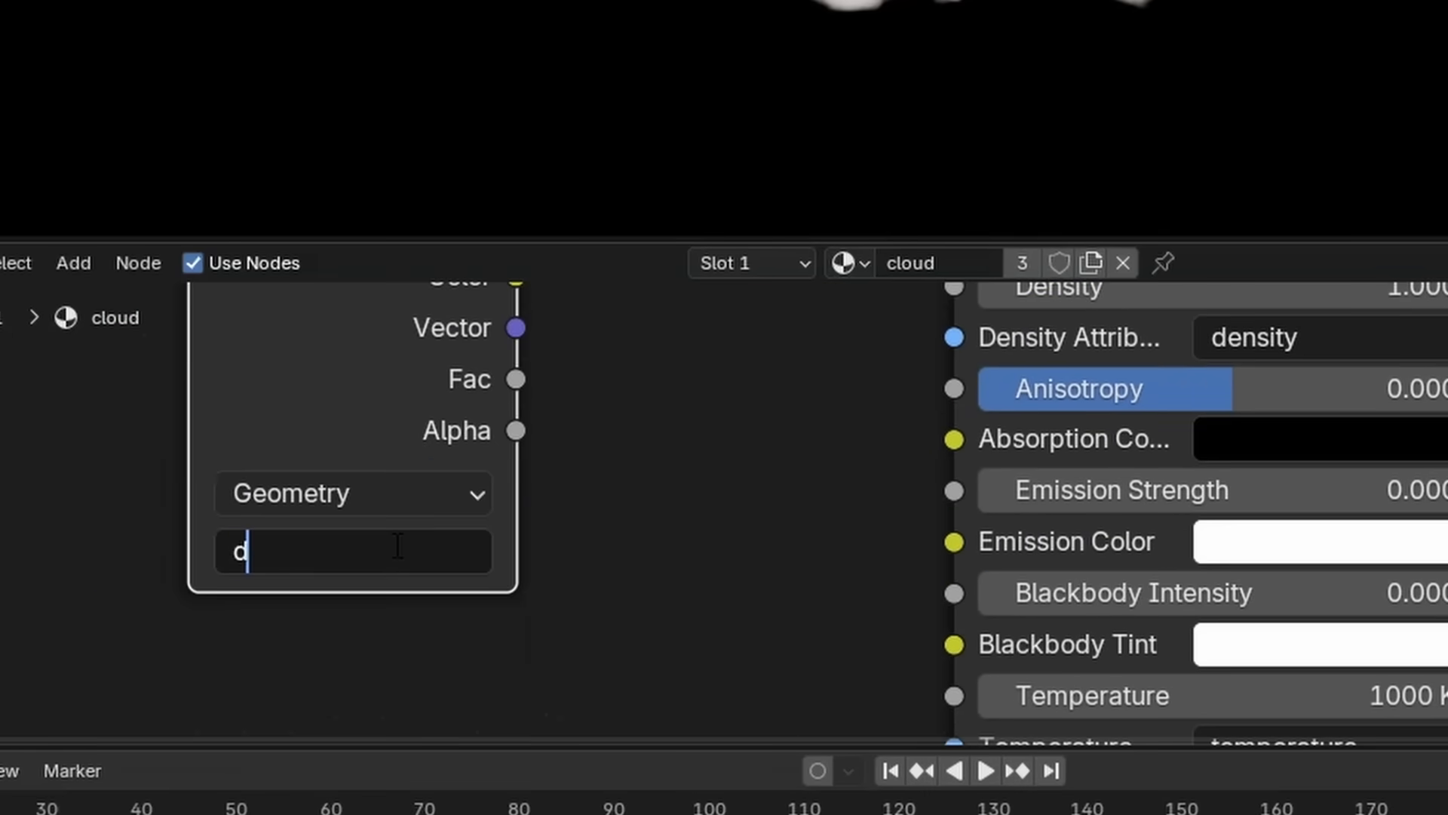
- Name the Attribute node 'density' so it drives the Principled Volume density
{"action": "type", "text": "ensity"}
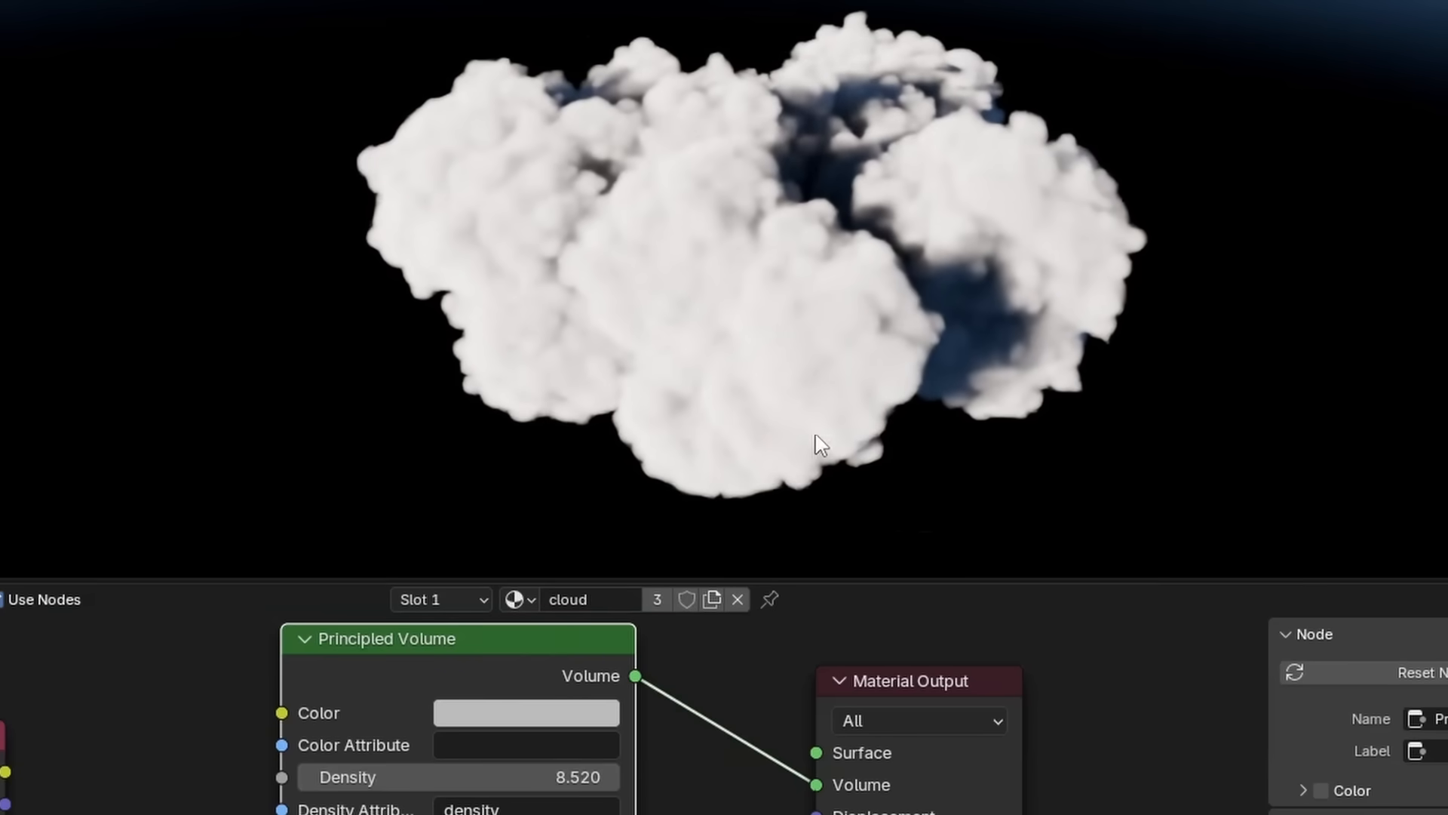
- Route the Noise Texture's Fac output toward the volume shader
{"action": "left_click_drag", "start_coordinate": [462, 777], "coordinate": [369, 777]}
{"action": "type", "text": "col"}
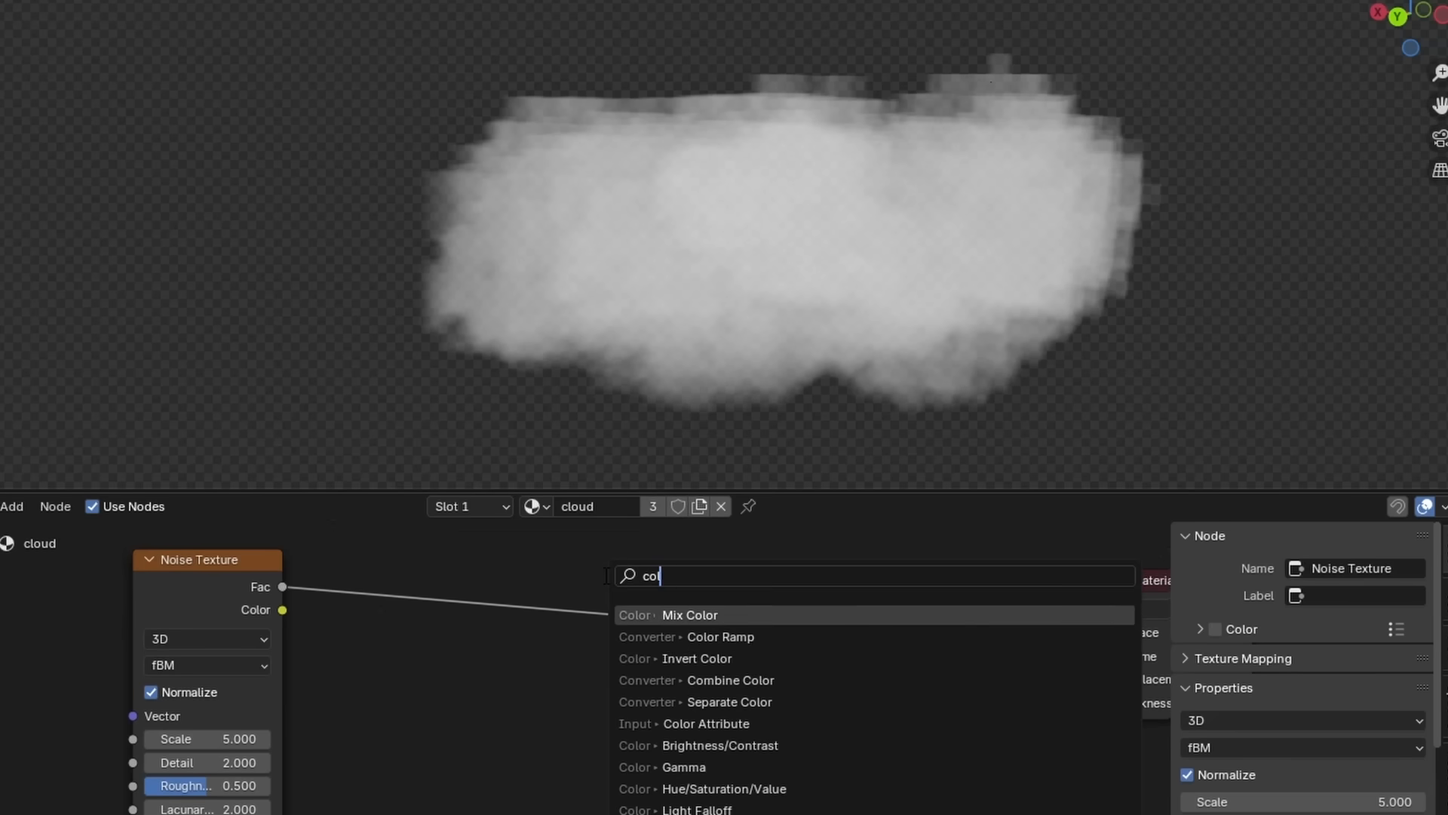
- Add a Color Ramp, then set Noise Detail to 8 and Roughness to 0.658
{"action": "left_click", "coordinate": [720, 636]}
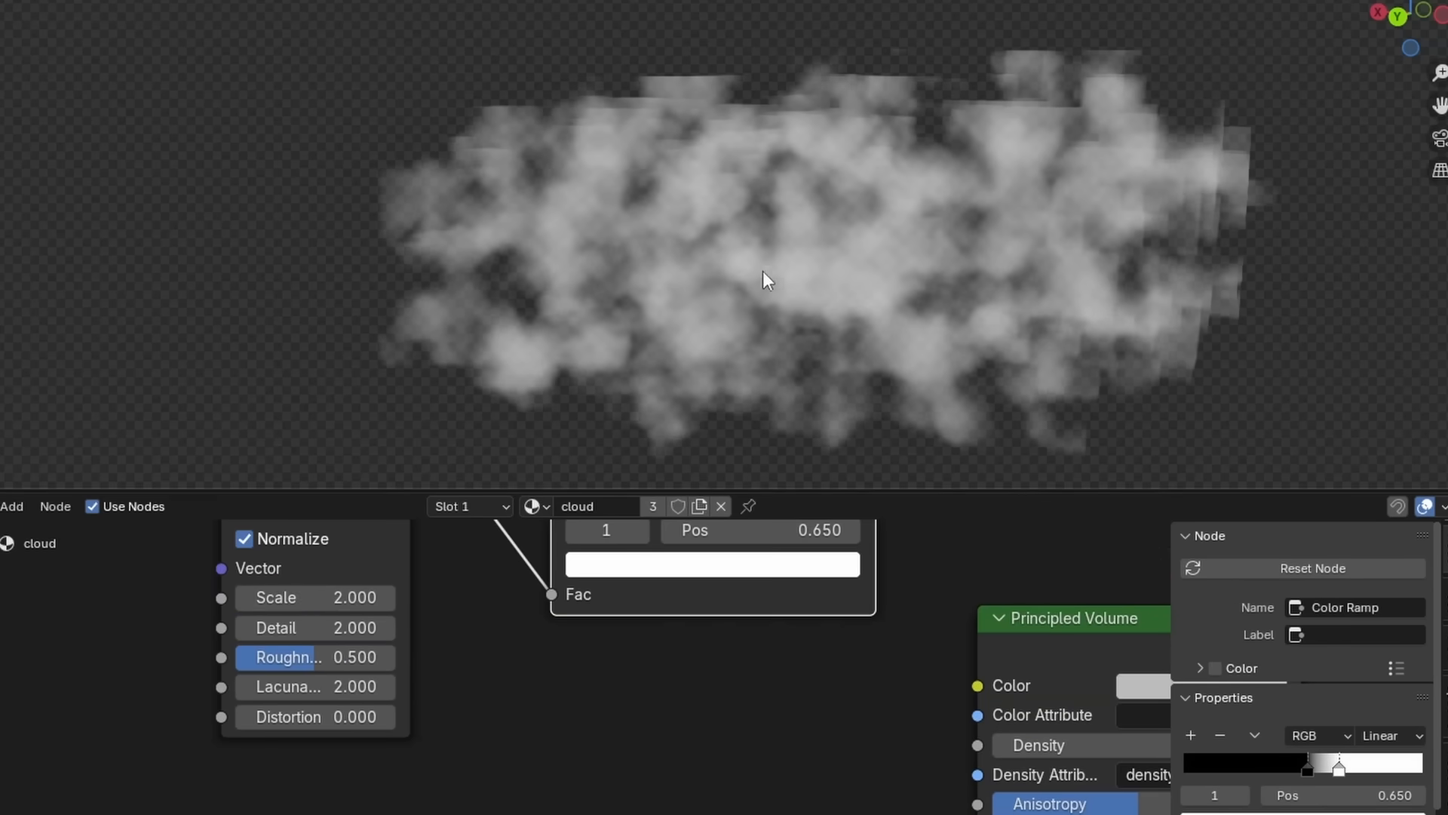
{"action": "left_click", "coordinate": [316, 627]}
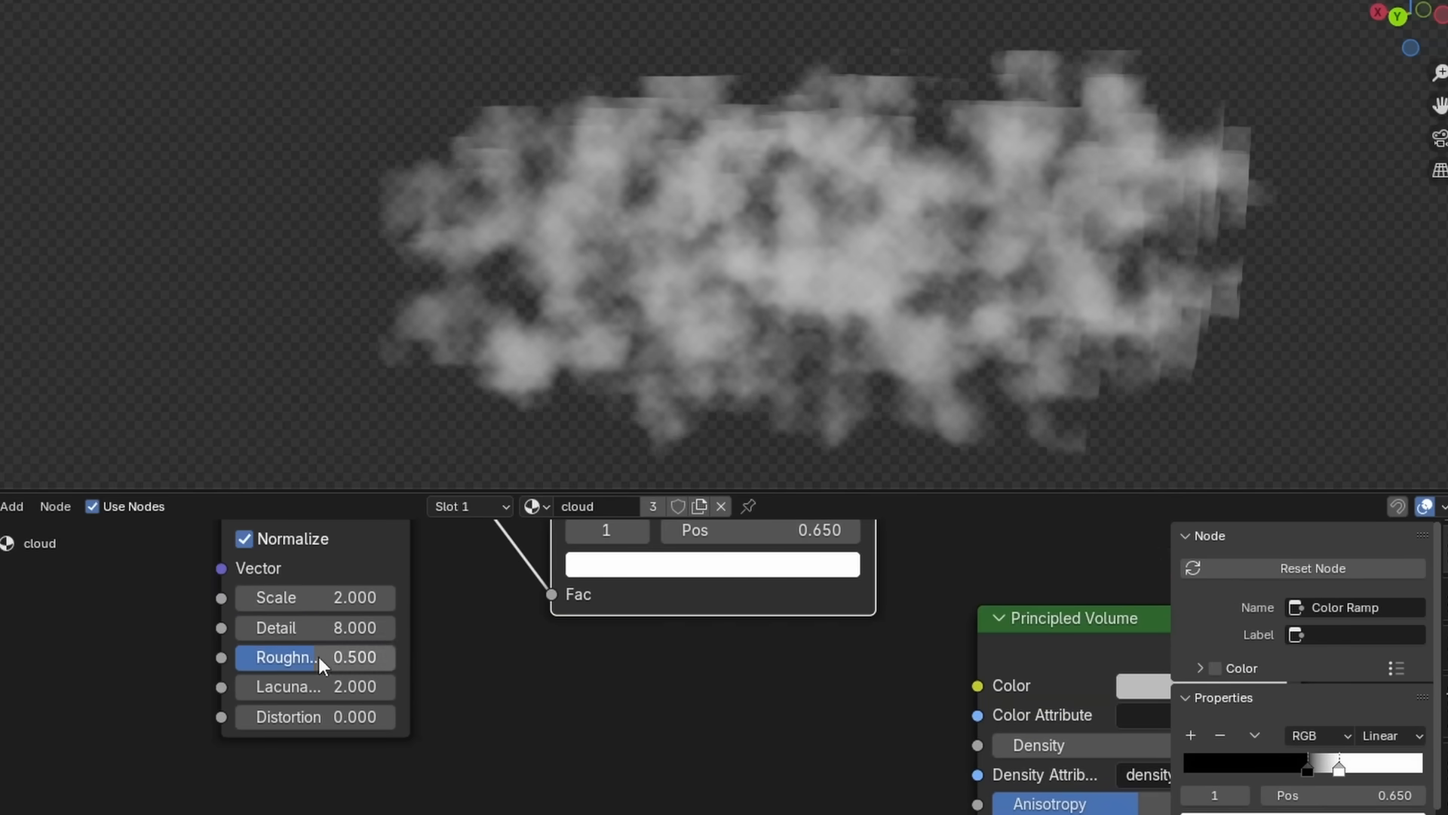
{"action": "left_click_drag", "start_coordinate": [313, 657], "coordinate": [332, 656]}
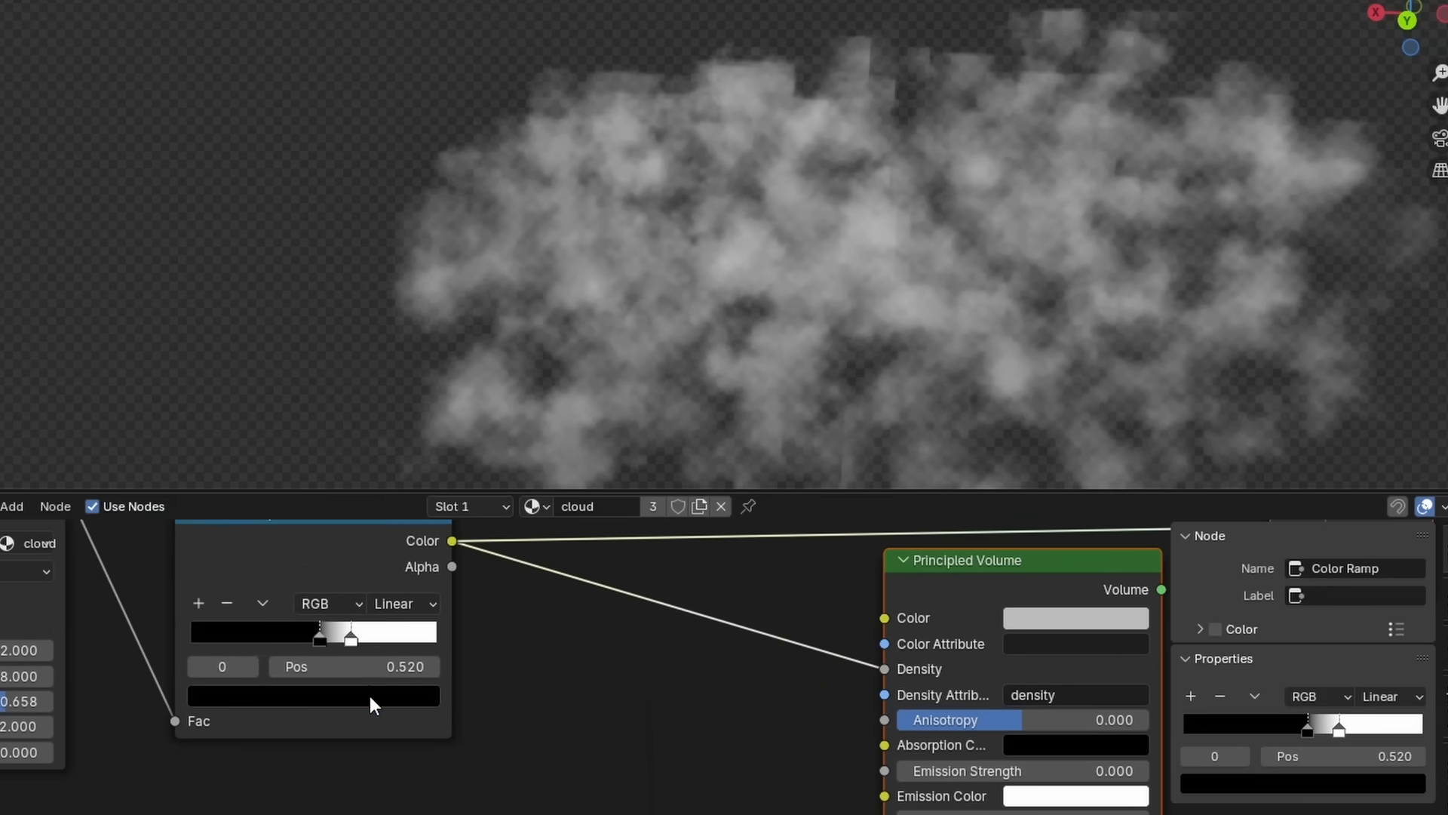
{"action": "left_click", "coordinate": [315, 695]}
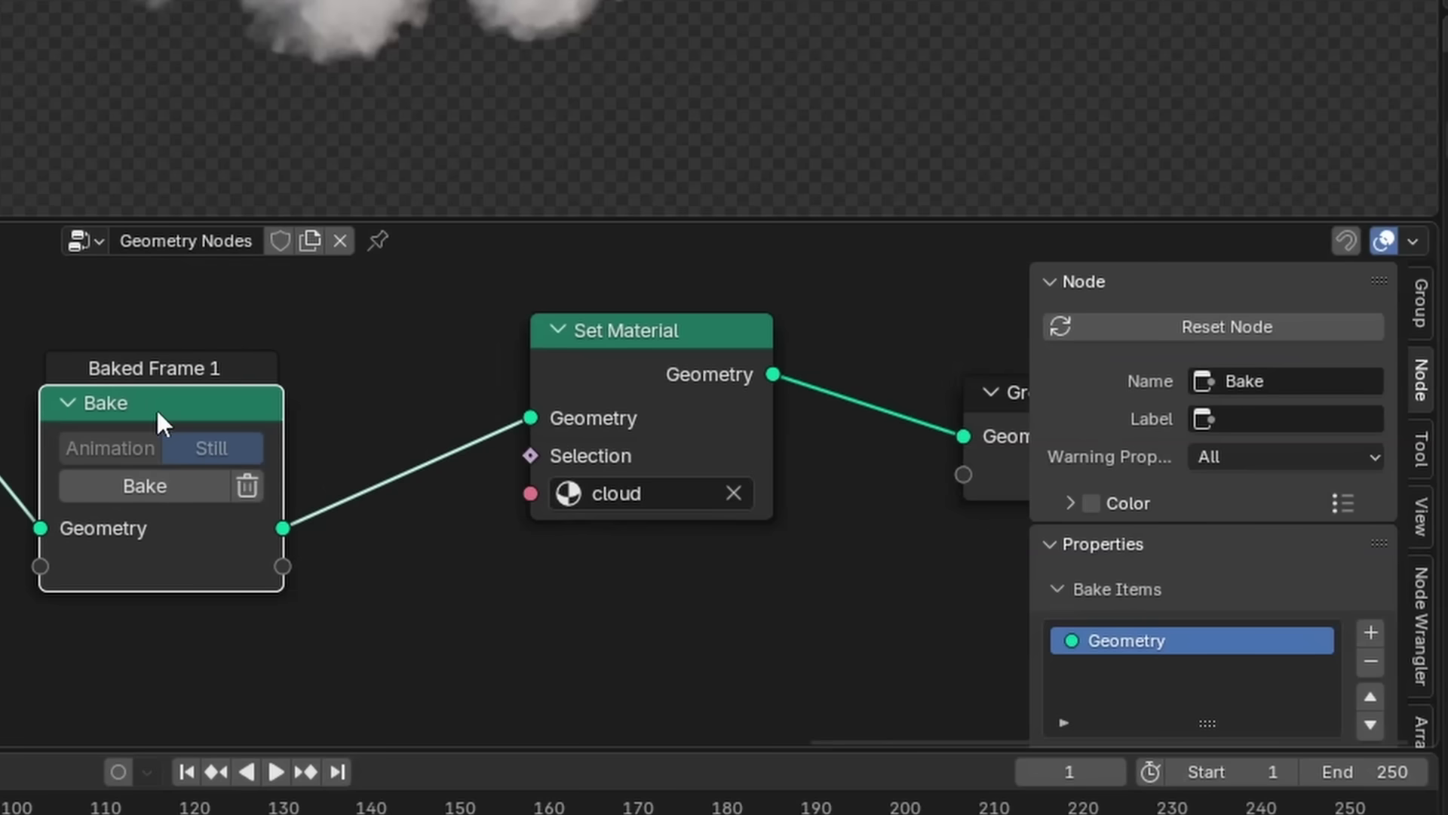
- Unpack the Bake Packed cloud data from the Node tab's bake settings
{"action": "scroll", "scroll_direction": "down", "scroll_amount": 3}
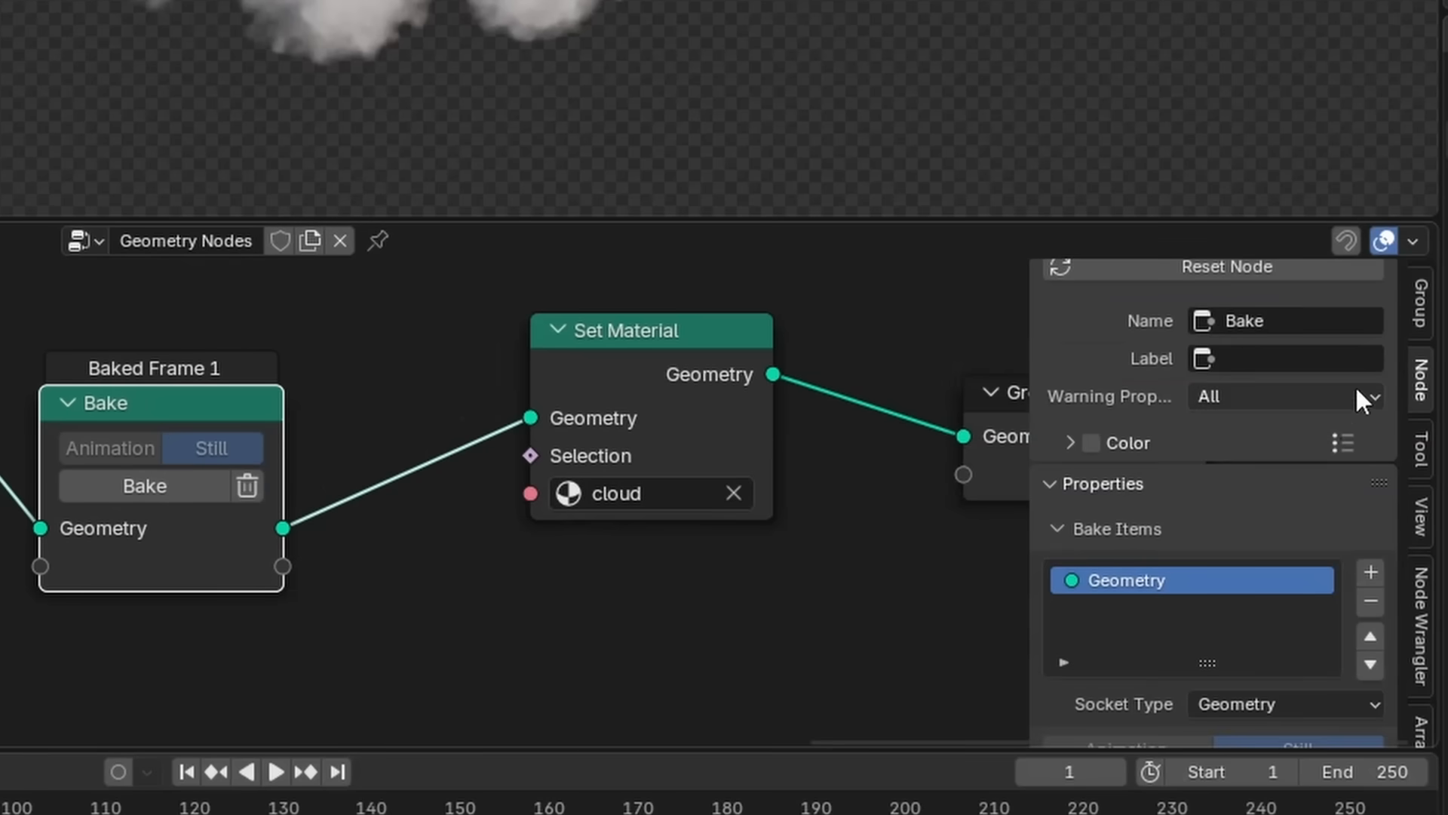
{"action": "scroll", "scroll_direction": "down", "scroll_amount": 3}
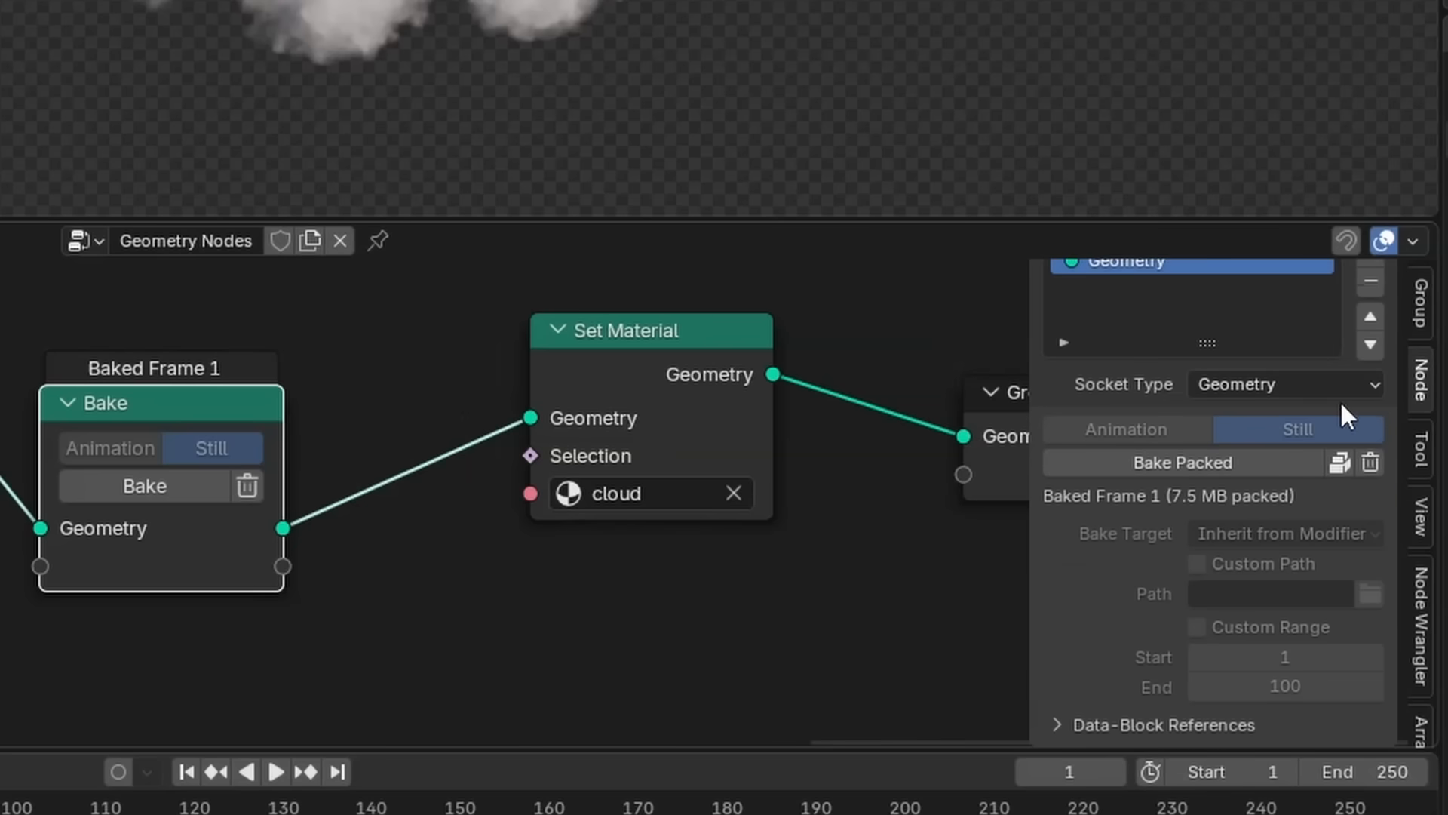
{"action": "mouse_move", "coordinate": [1255, 471]}
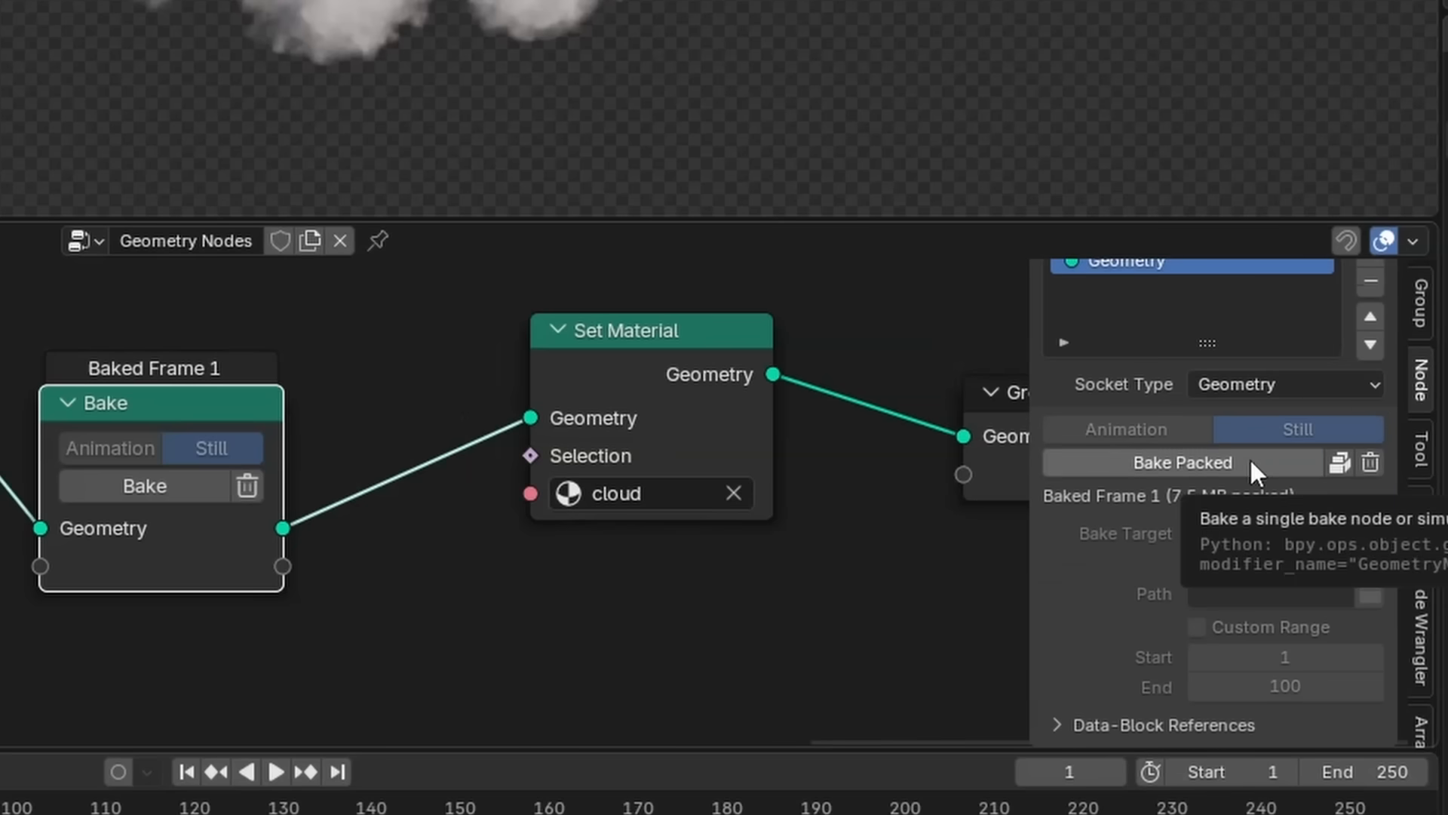
{"action": "mouse_move", "coordinate": [1279, 466]}
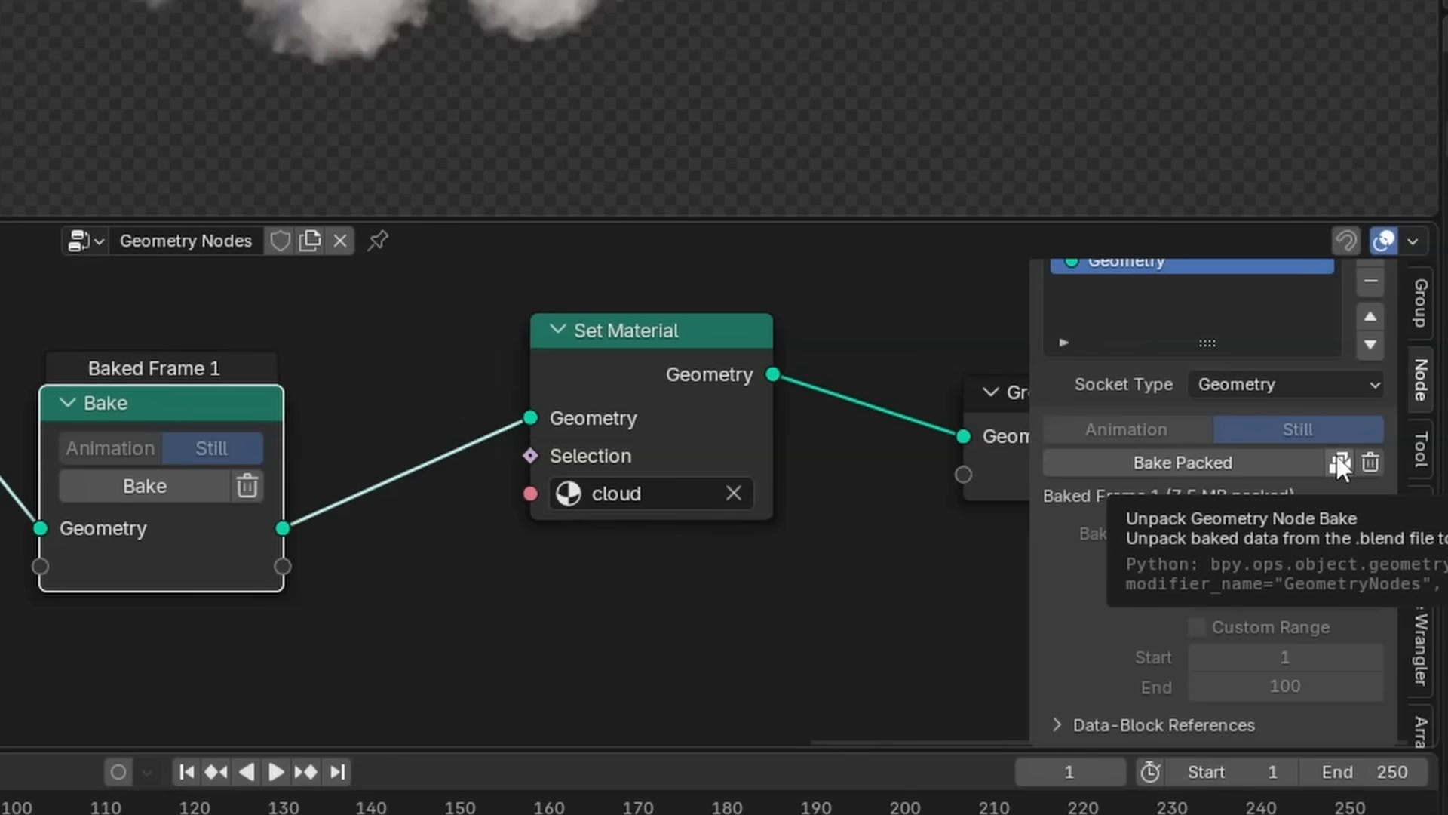
{"action": "left_click", "coordinate": [1334, 462]}
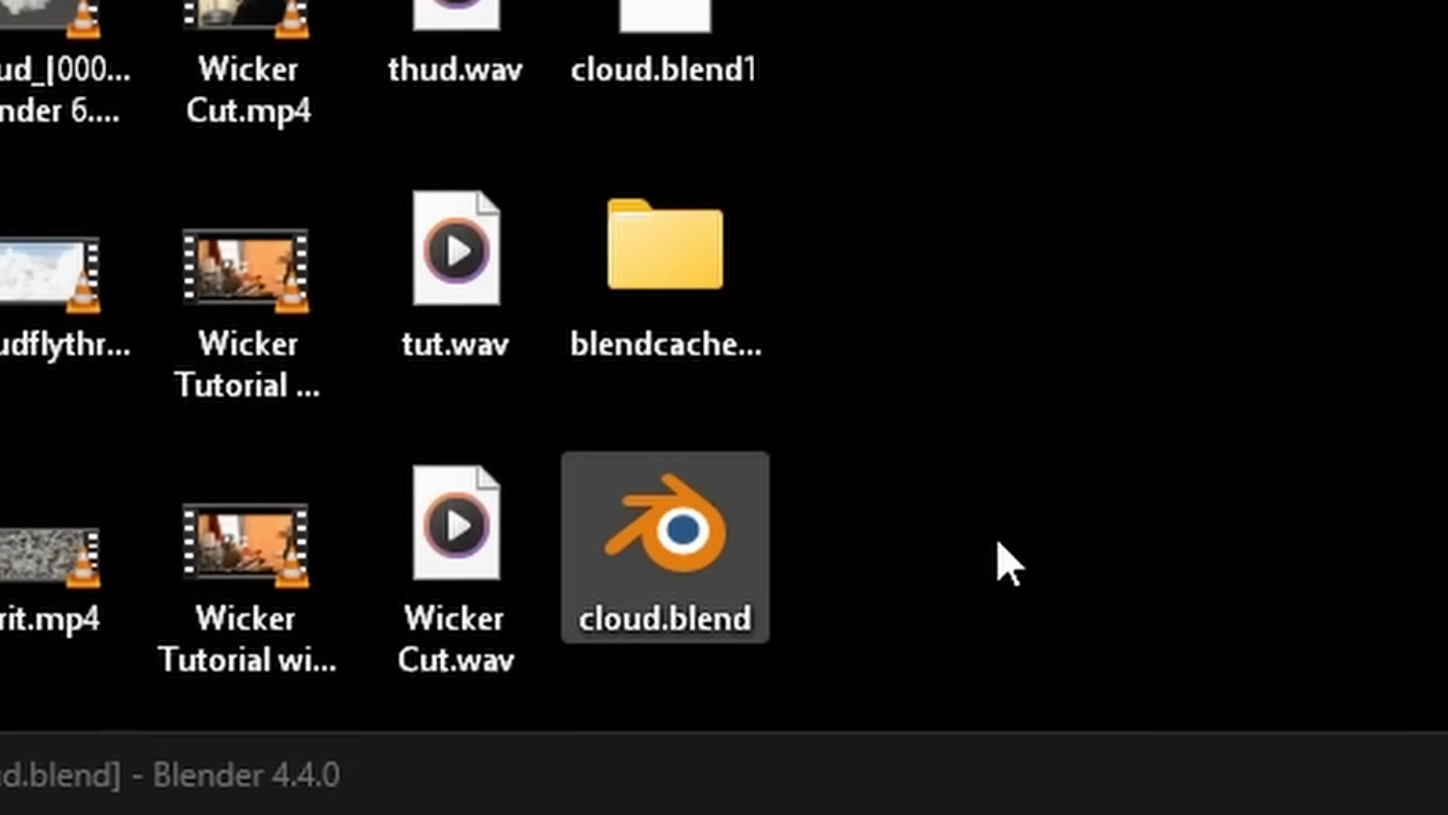
{"action": "mouse_move", "coordinate": [709, 261]}
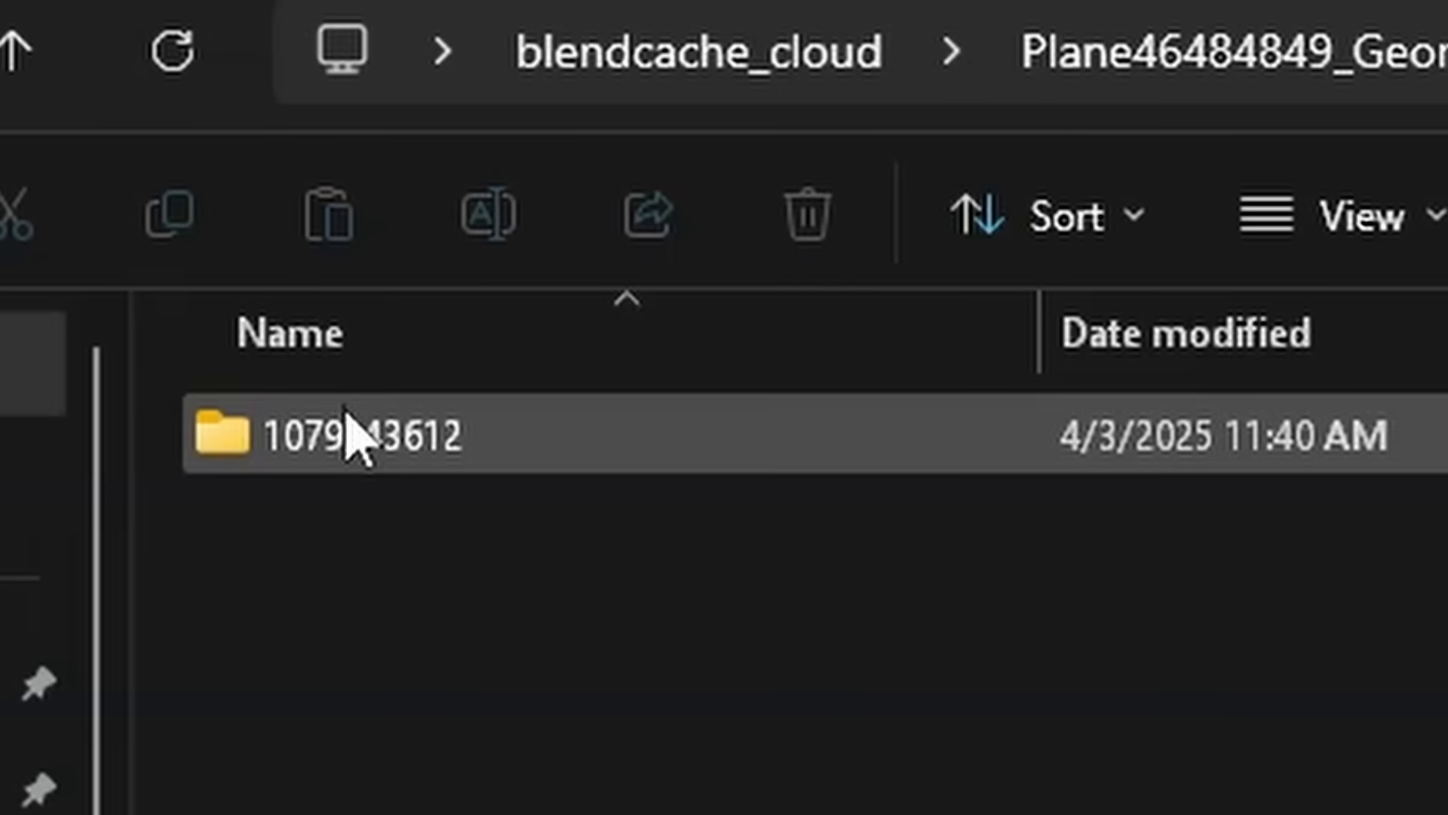
- Open the numbered bake folder inside blendcache_cloud's GeometryNodes folder
{"action": "double_click", "coordinate": [360, 443]}
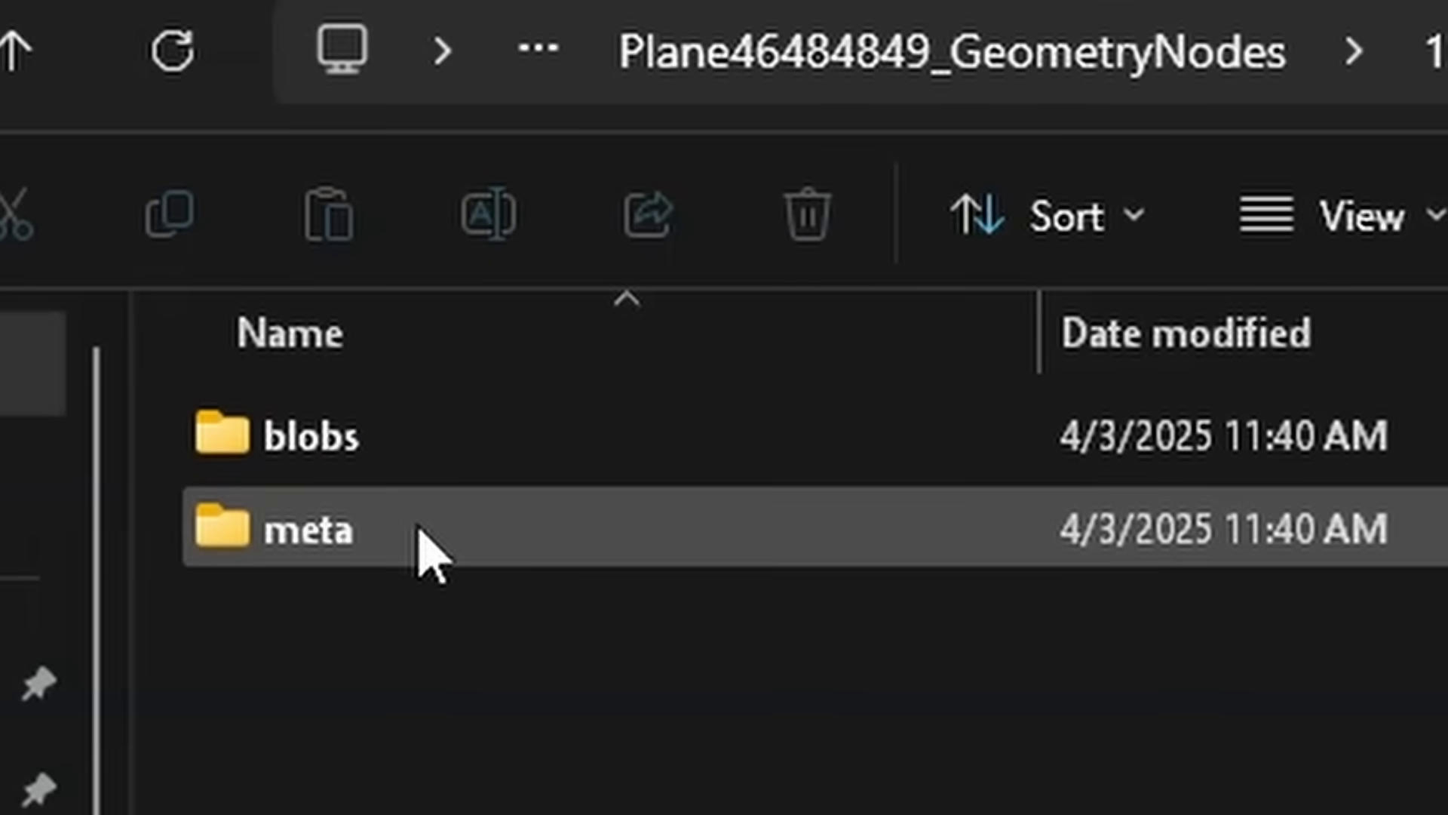